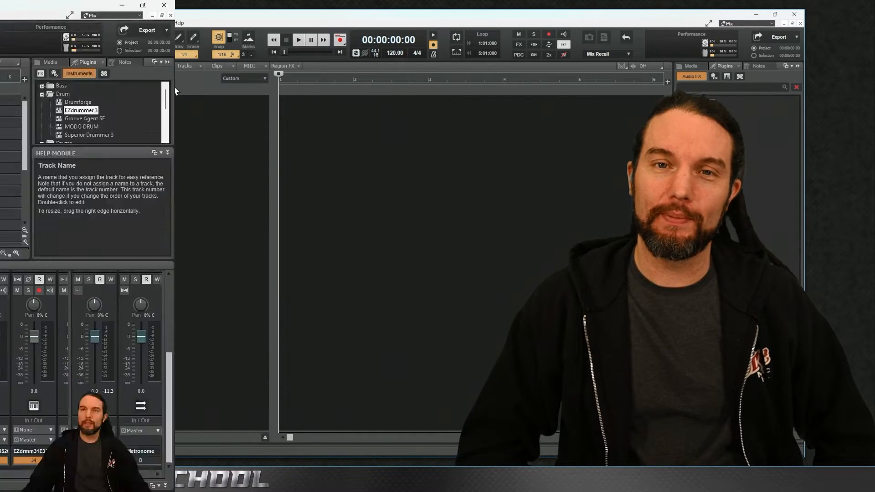
# Create a new Cakewalk project from the Empty Project template.
pyautogui.click(17, 14)
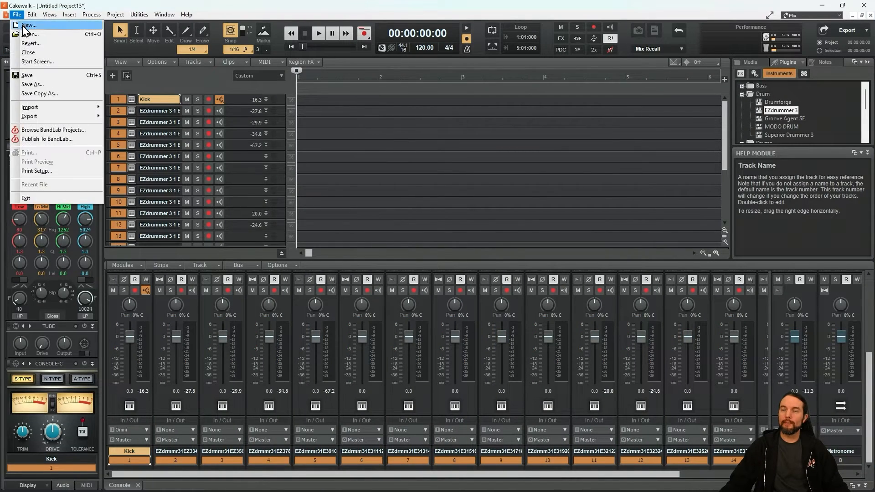
pyautogui.click(28, 25)
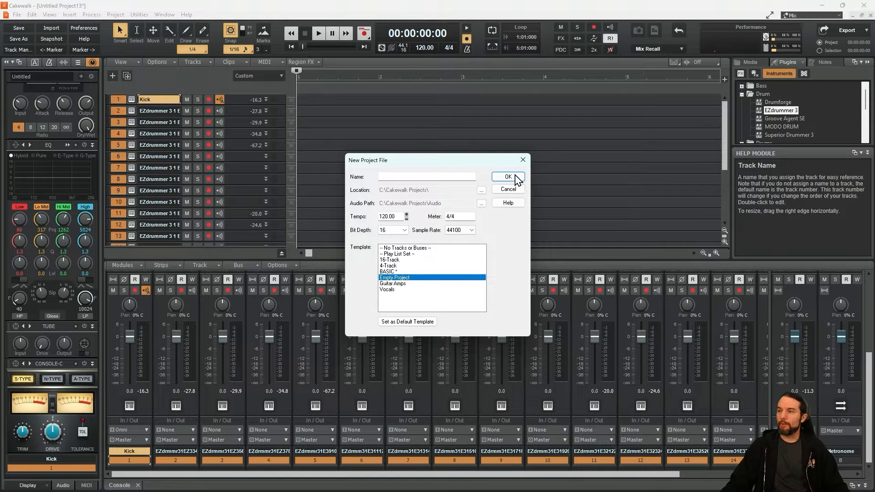
pyautogui.click(506, 177)
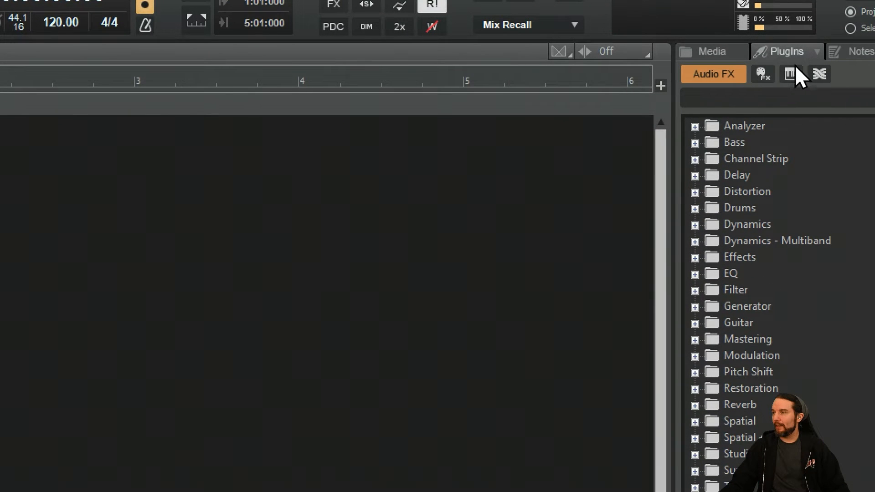
# Insert EZdrummer 3 from the Instruments browser as a single Simple Instrument Track.
pyautogui.click(769, 74)
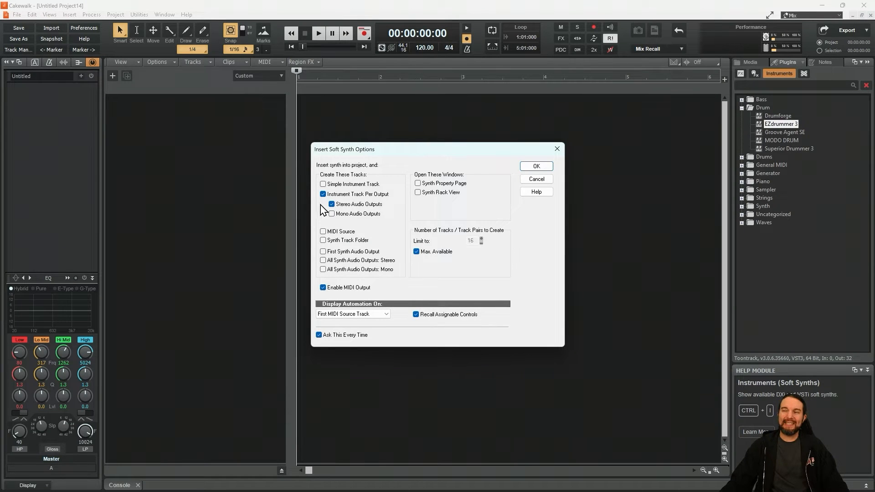
pyautogui.click(323, 184)
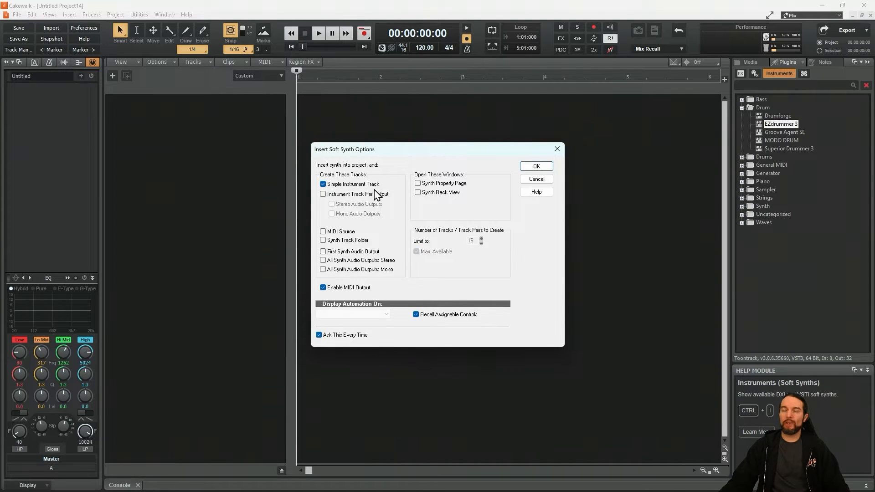
pyautogui.moveTo(535, 166)
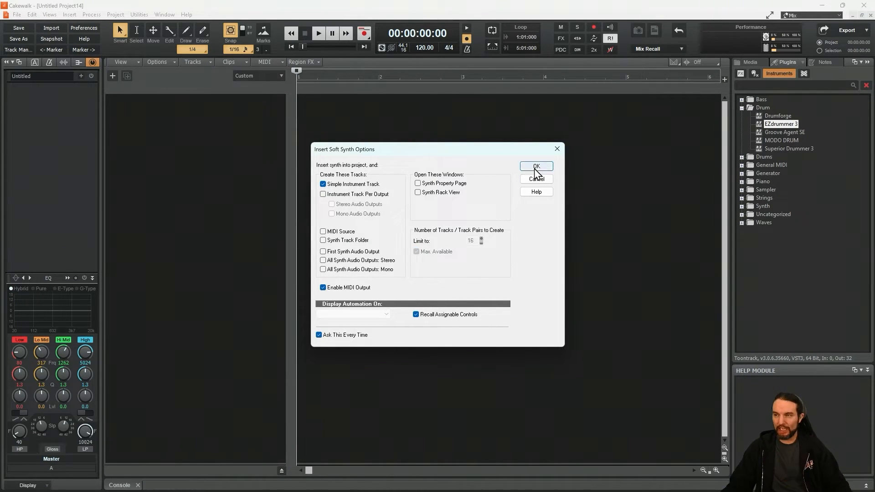
pyautogui.click(535, 166)
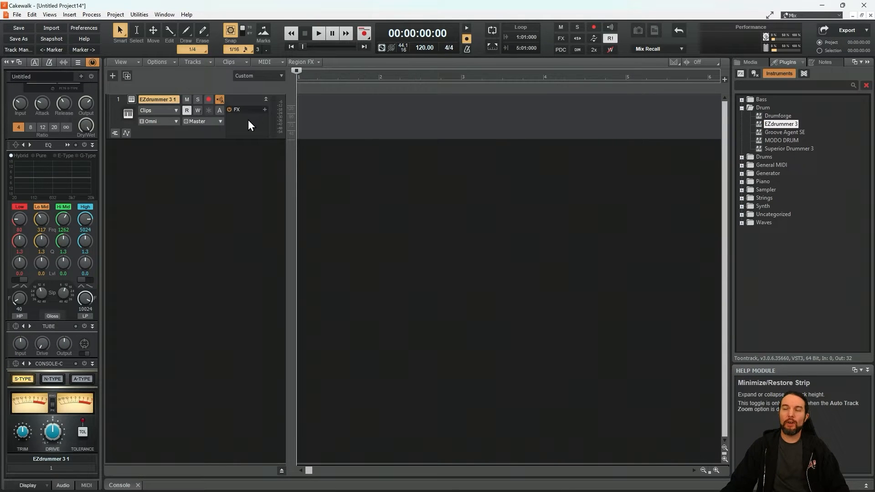
# Open EZdrummer 3, audition the Verse 01 groove from the Grooves tab, then close it.
pyautogui.doubleClick(158, 99)
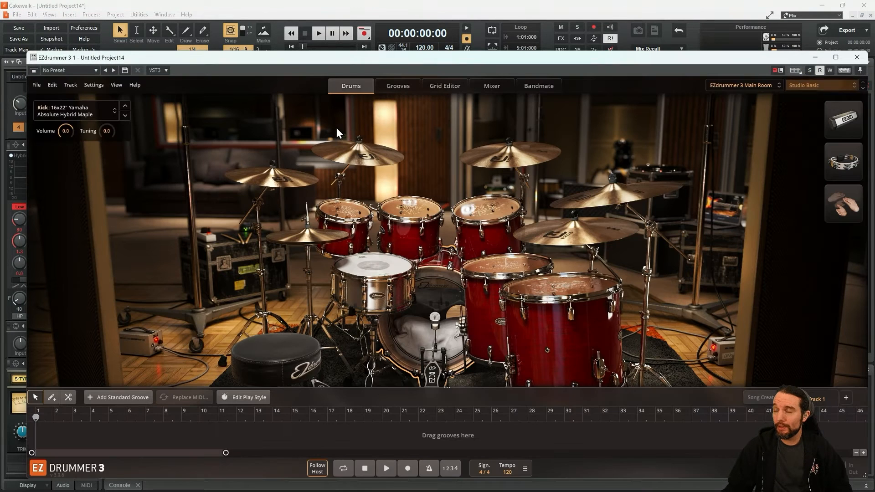
pyautogui.click(398, 85)
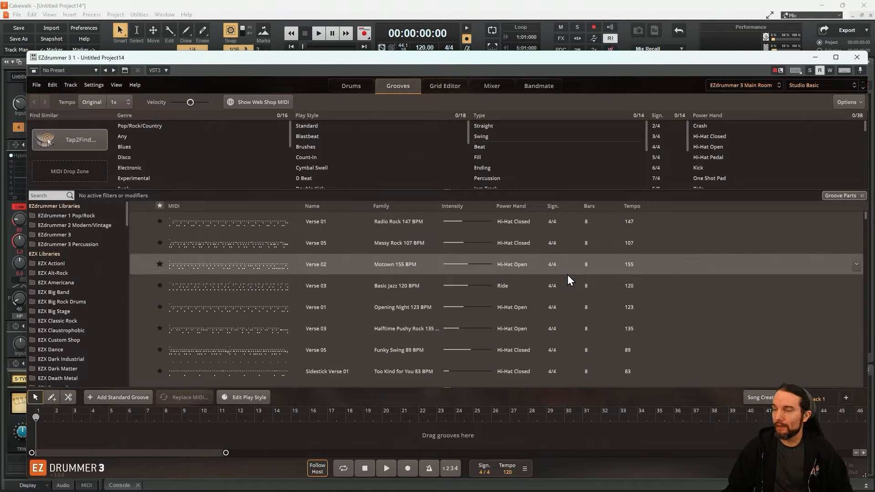
pyautogui.moveTo(362, 286)
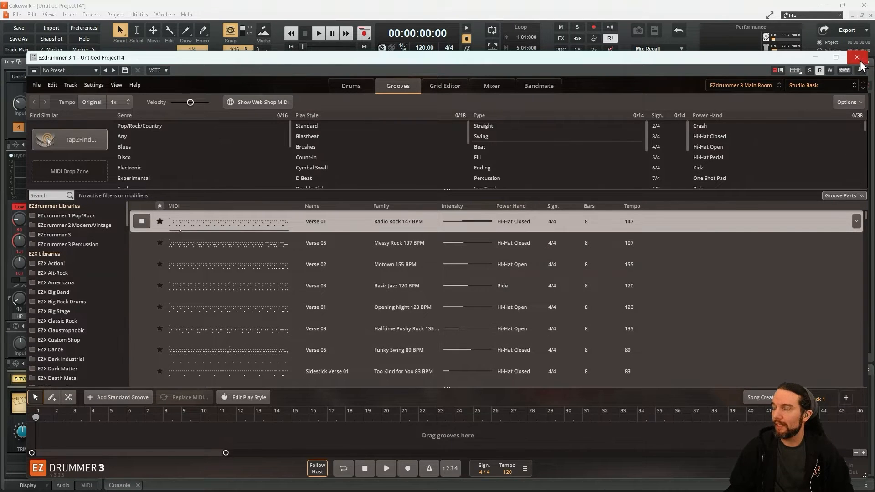
pyautogui.click(858, 57)
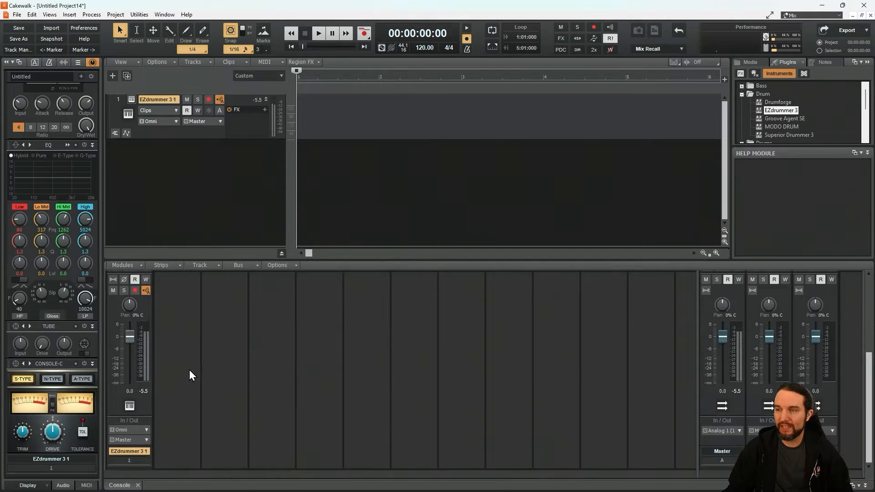
pyautogui.moveTo(110, 346)
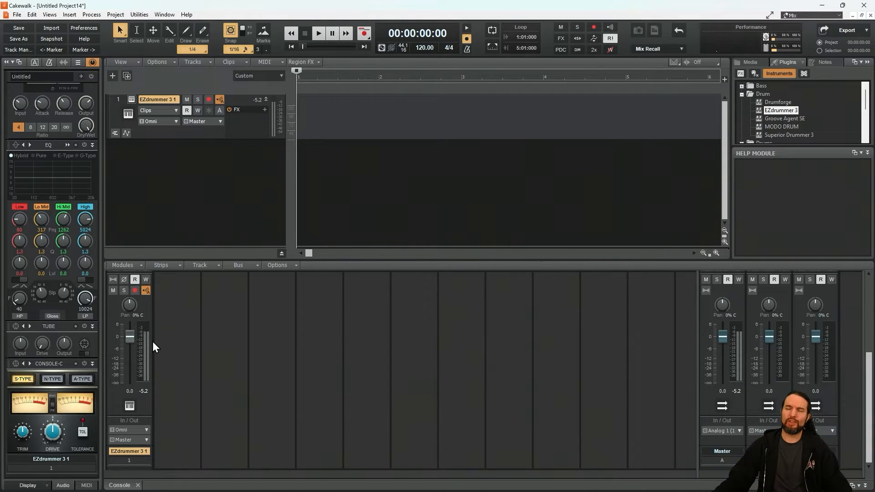
# Delete the EZdrummer track and reinsert EZdrummer 3 with one stereo instrument track per output.
pyautogui.rightClick(177, 141)
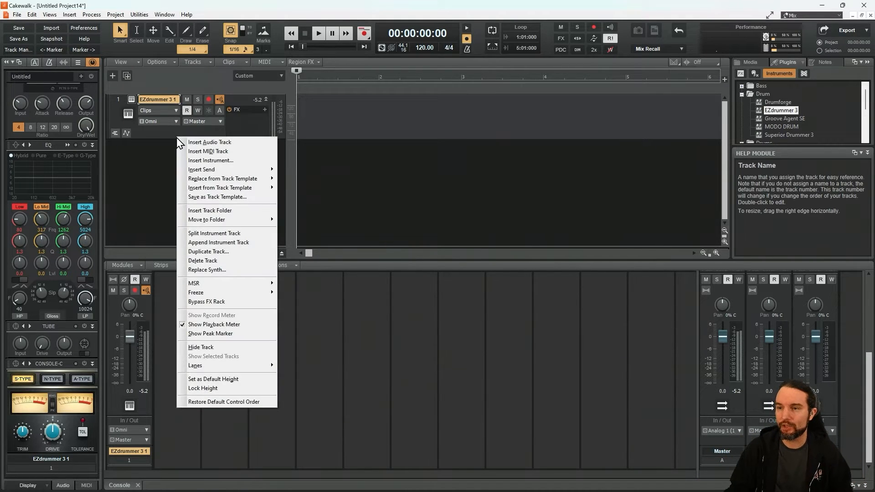
pyautogui.click(202, 261)
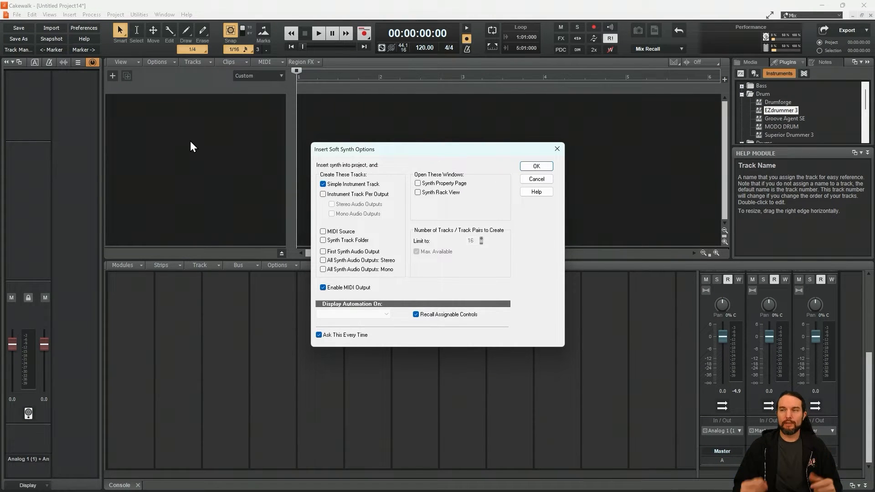
pyautogui.moveTo(252, 198)
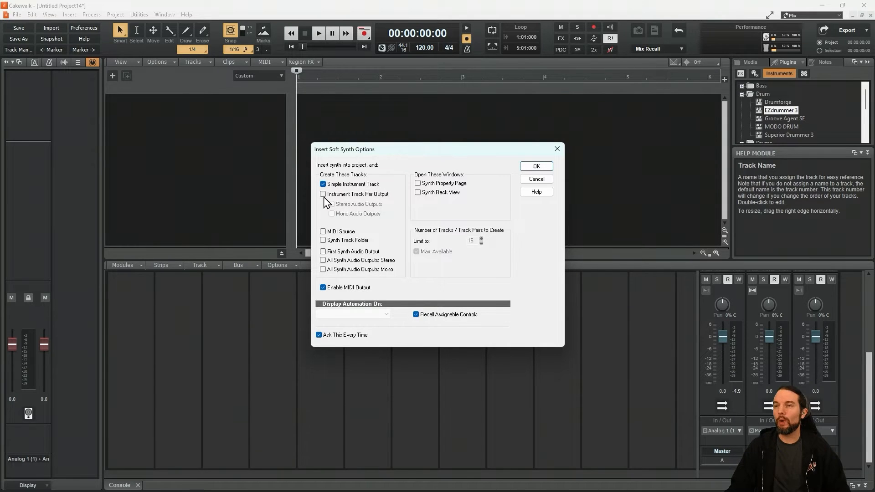
pyautogui.click(323, 194)
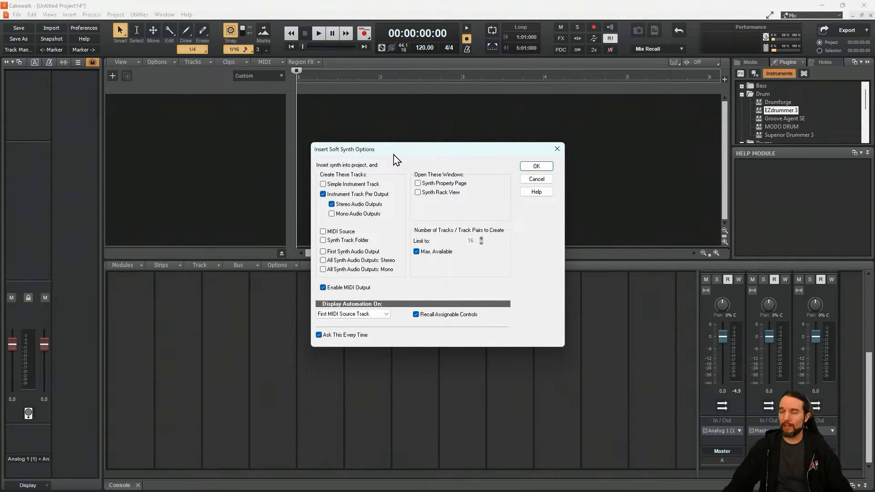
pyautogui.moveTo(360, 204)
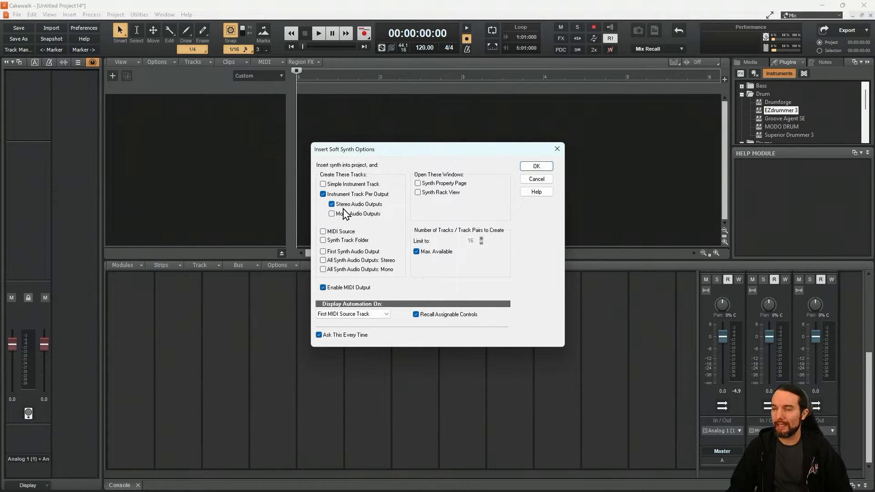
pyautogui.moveTo(373, 213)
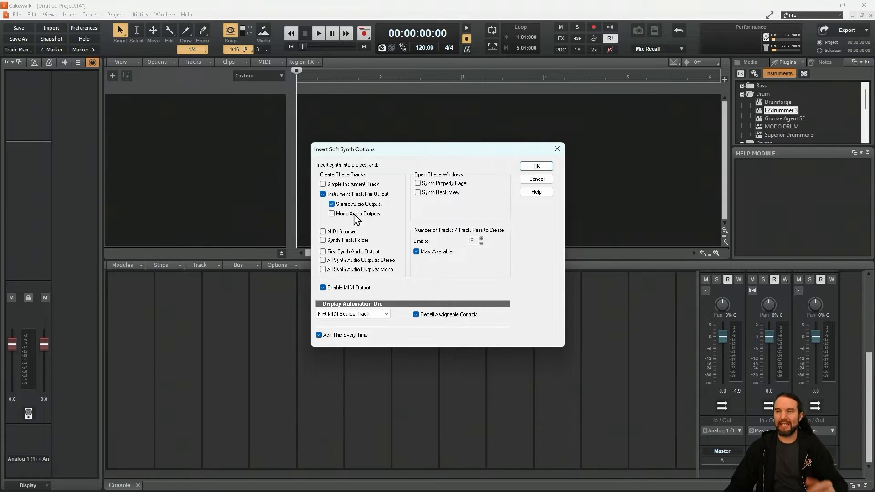
pyautogui.click(331, 213)
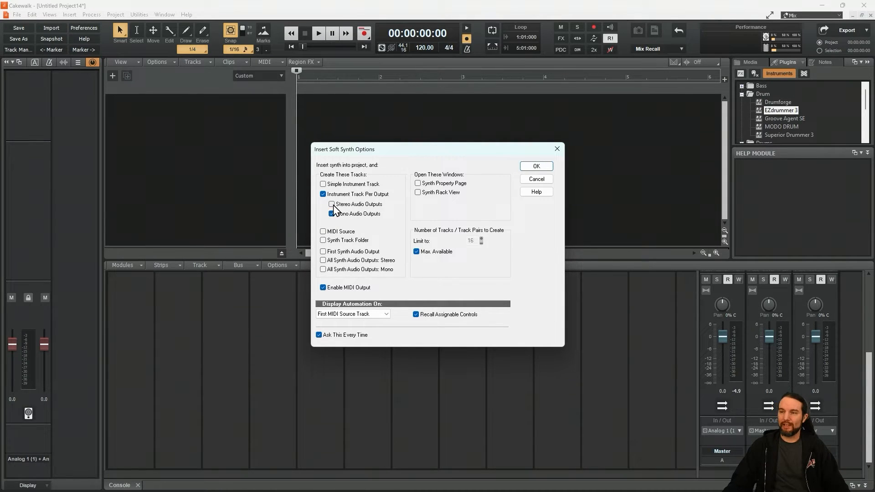
pyautogui.click(332, 203)
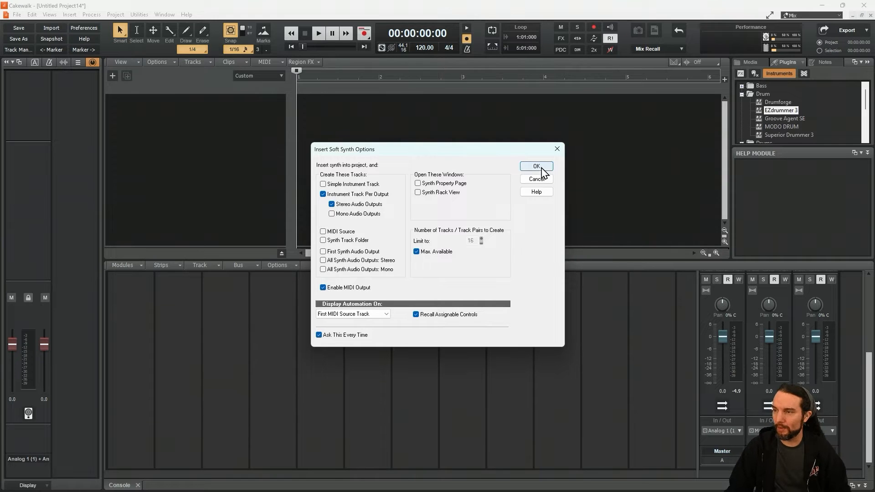
pyautogui.click(535, 166)
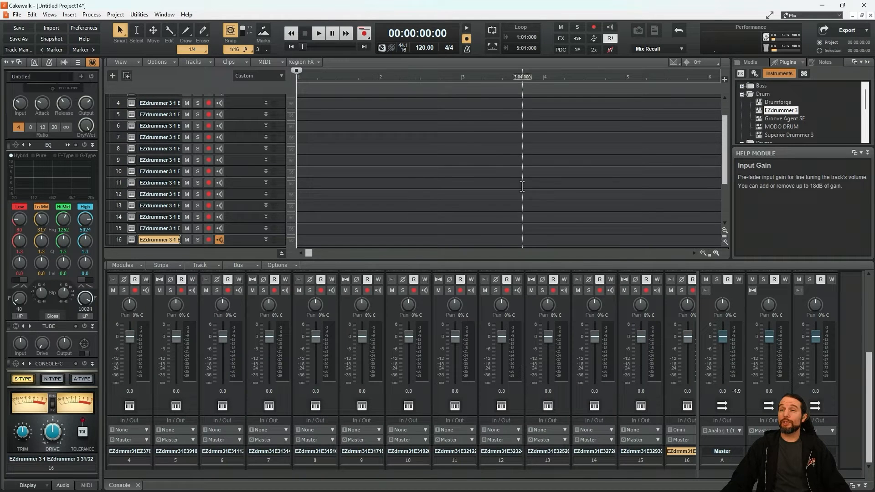
# Audition a groove from EZdrummer 3's Grooves tab across the per-output tracks, then close it.
pyautogui.scroll(3)
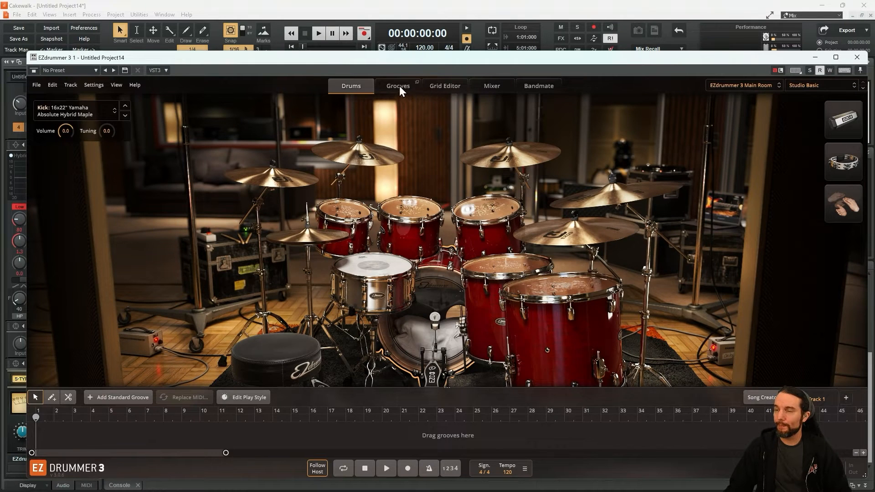
pyautogui.click(397, 85)
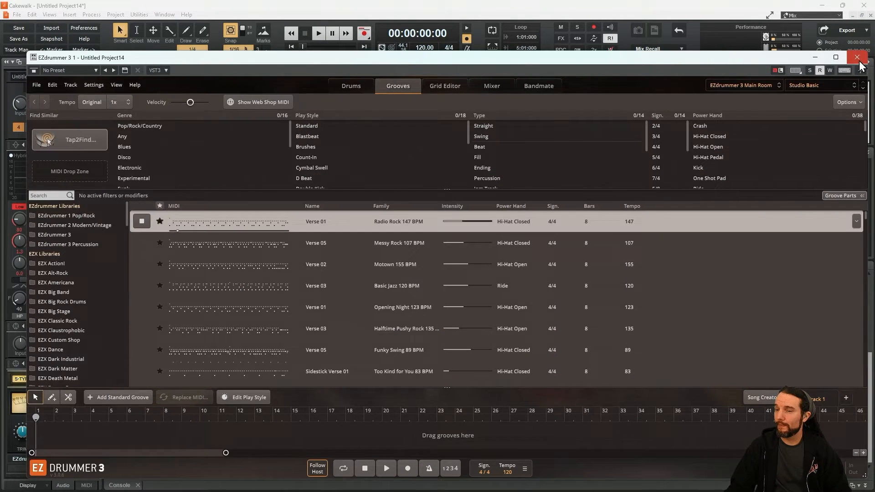
pyautogui.click(858, 57)
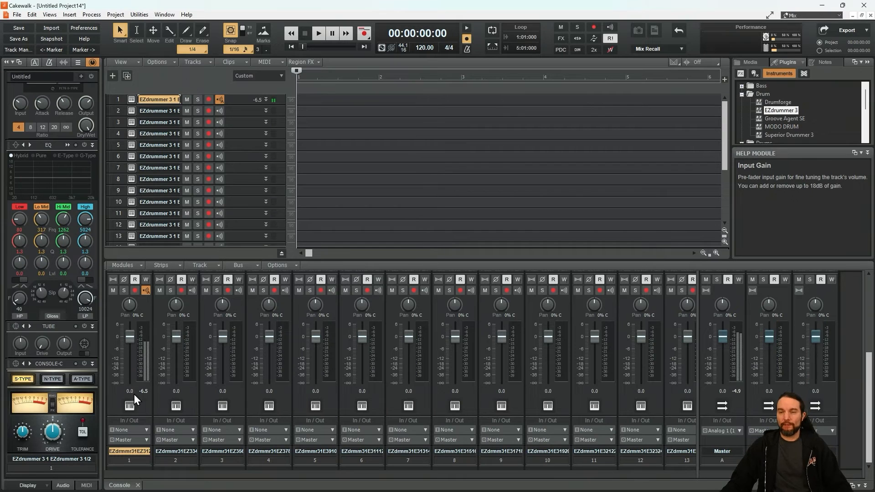
pyautogui.moveTo(144, 371)
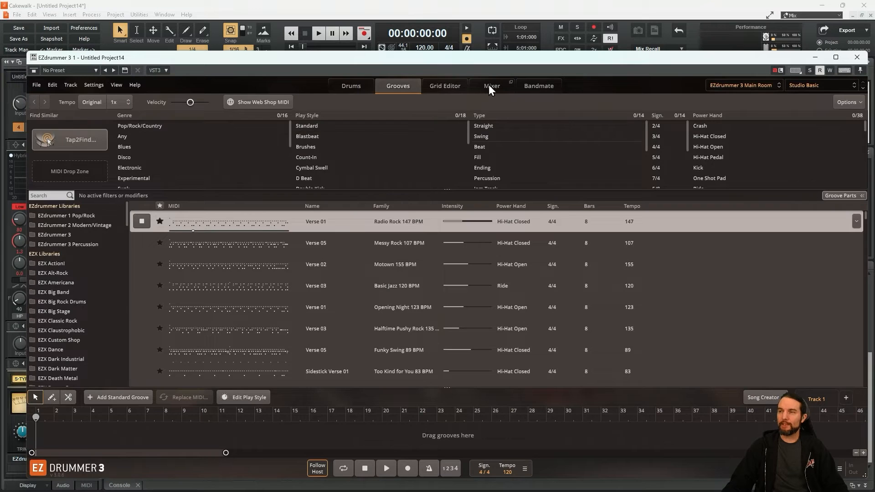
pyautogui.click(492, 85)
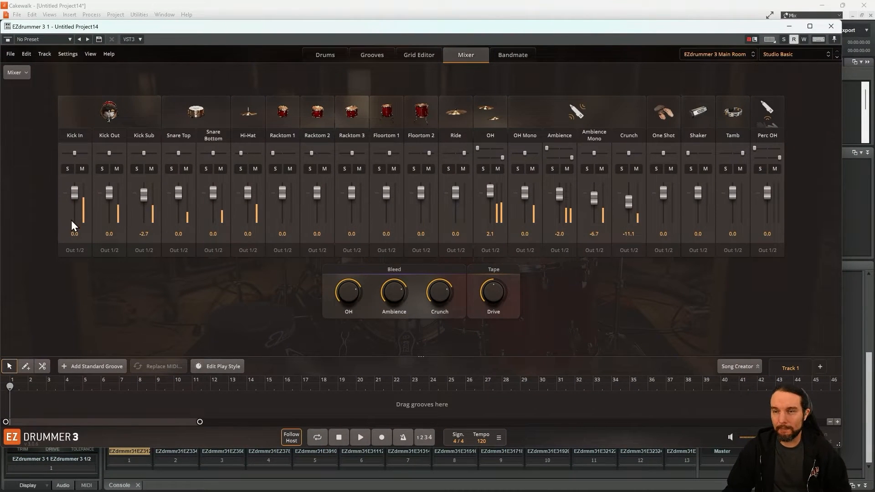
pyautogui.moveTo(177, 266)
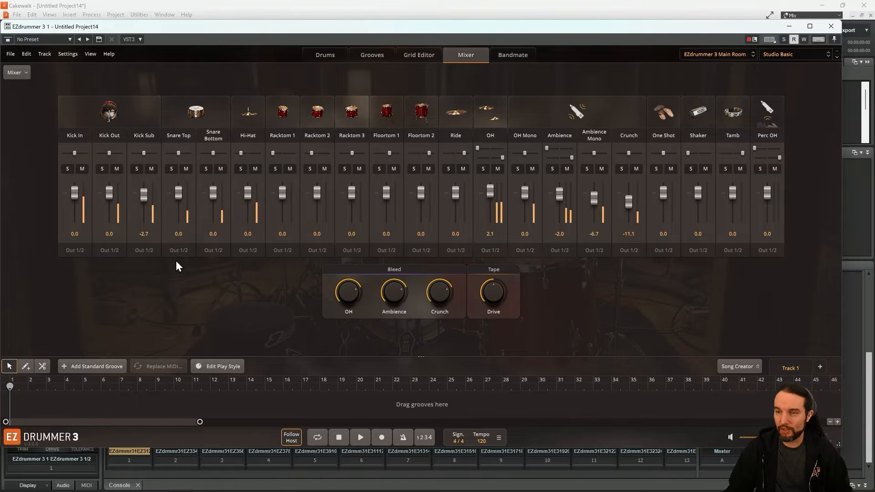
pyautogui.moveTo(252, 251)
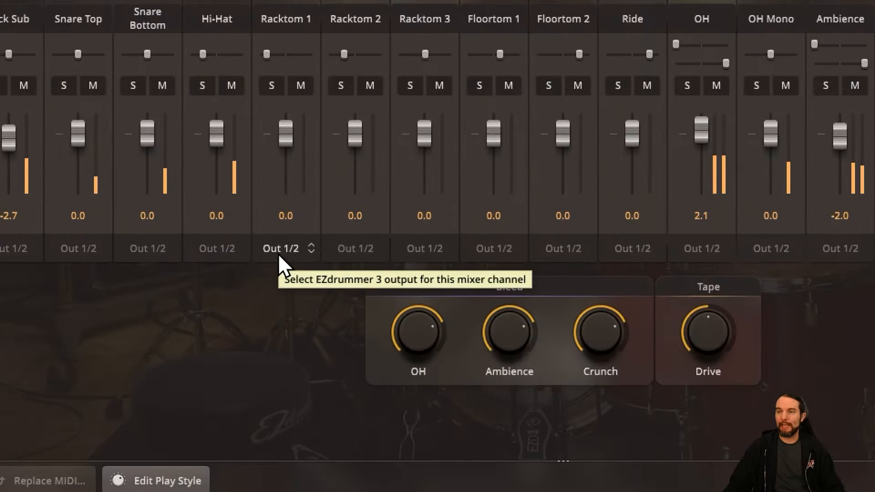
pyautogui.click(281, 249)
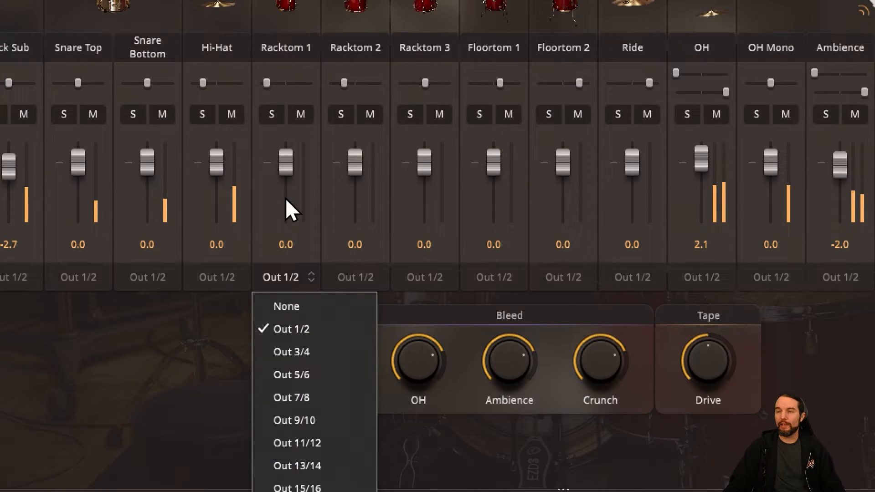
pyautogui.click(234, 343)
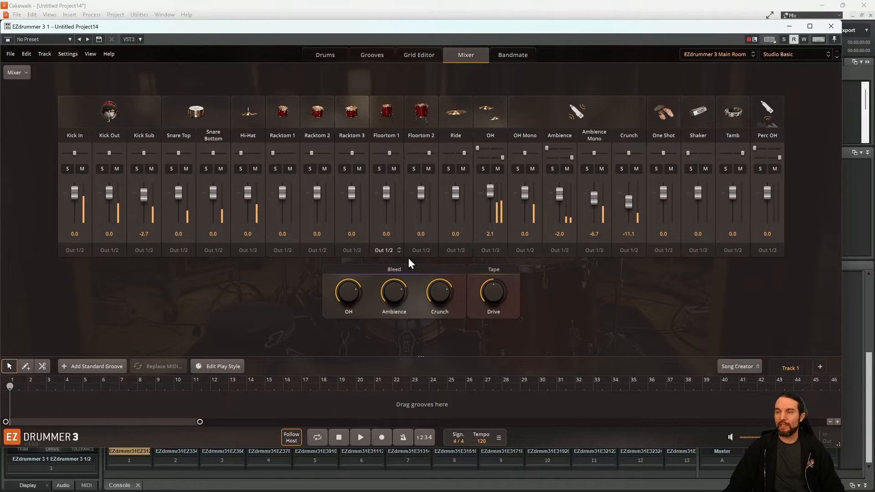
pyautogui.moveTo(95, 147)
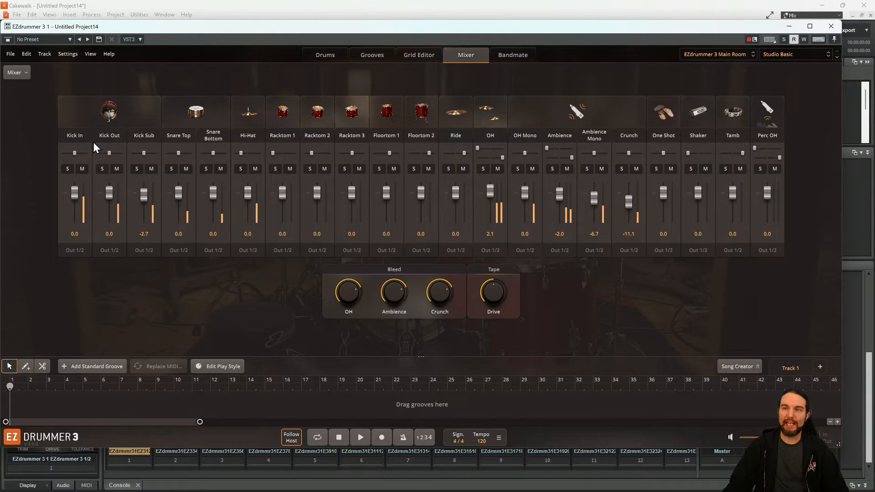
# Set EZdrummer 3's Mixer > Route Outputs option to Multichannel.
pyautogui.click(15, 72)
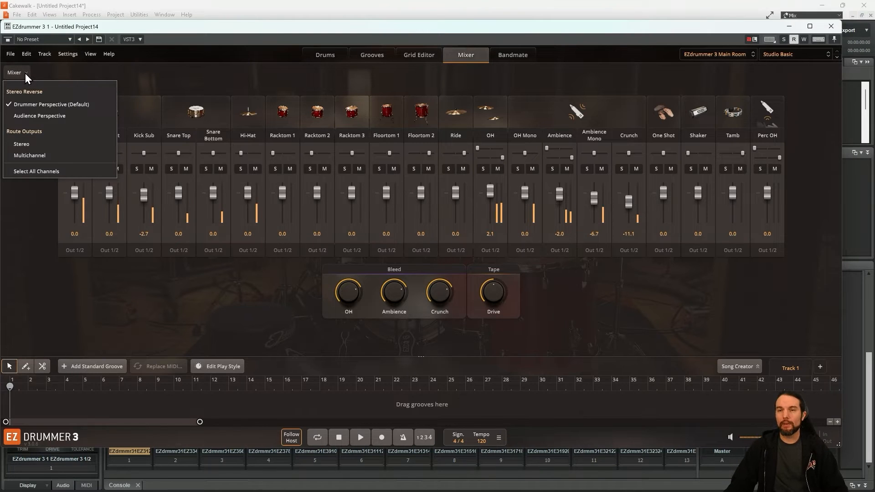
pyautogui.moveTo(29, 155)
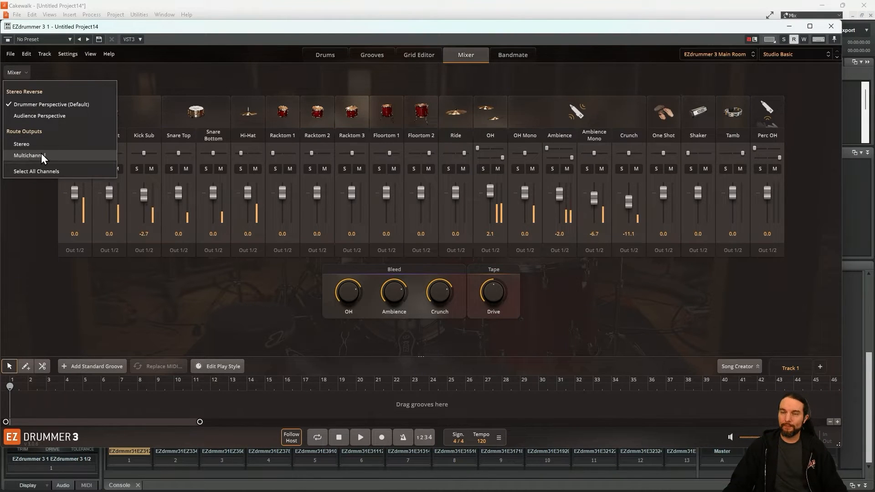
pyautogui.moveTo(432, 262)
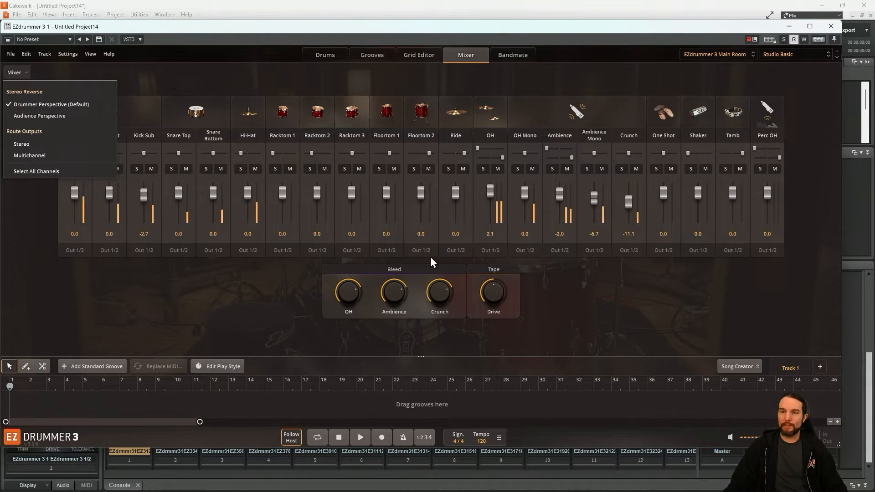
pyautogui.moveTo(30, 155)
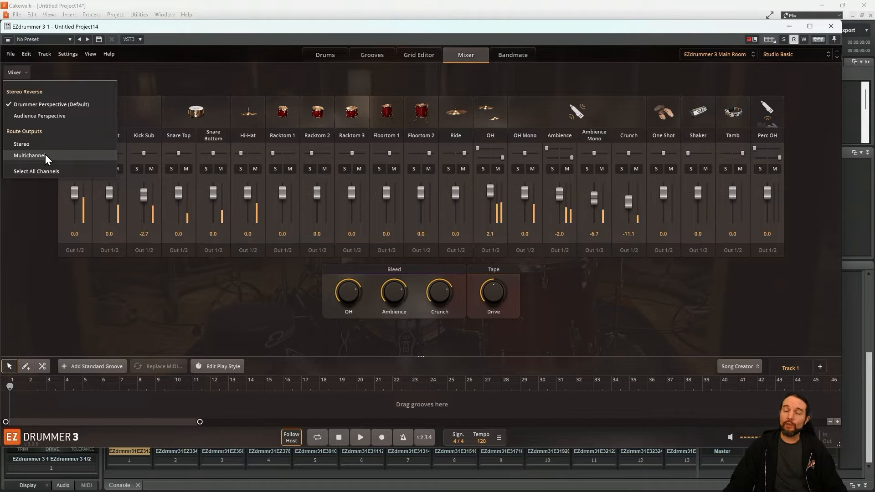
pyautogui.click(29, 155)
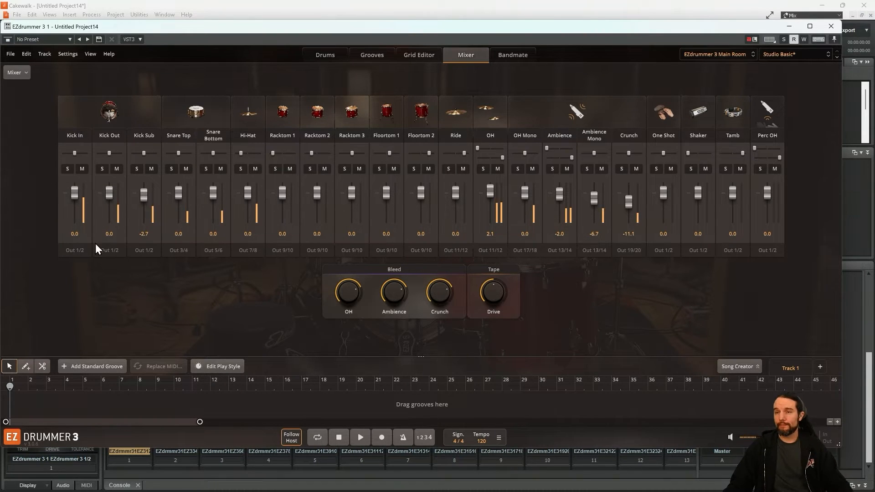
pyautogui.moveTo(179, 247)
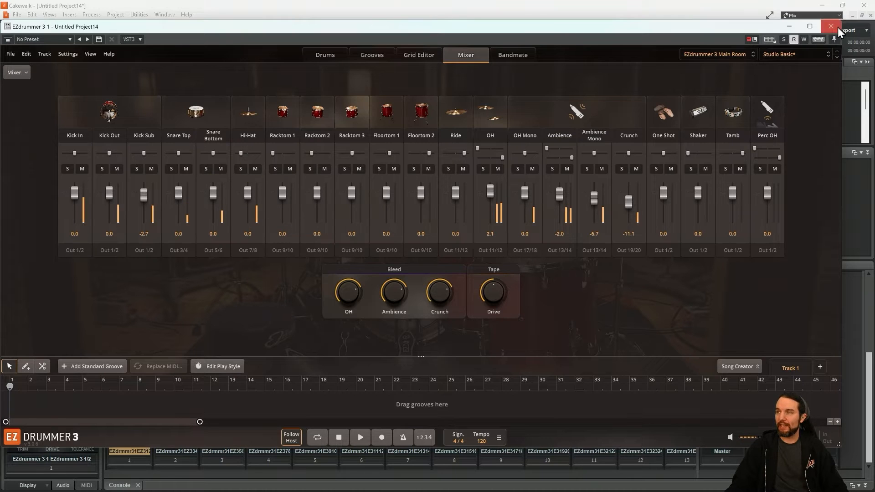
# Solo the first drum track and set EZdrummer's output routing back to Stereo.
pyautogui.click(831, 26)
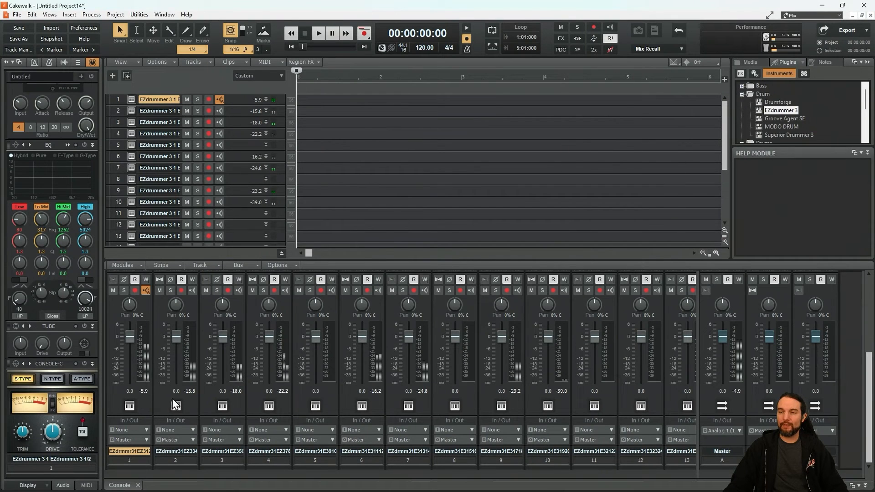
pyautogui.click(124, 290)
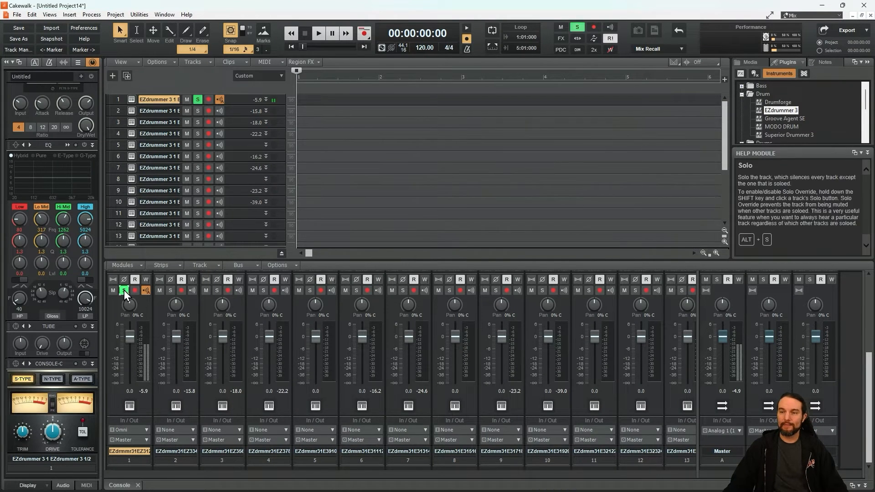
pyautogui.click(170, 290)
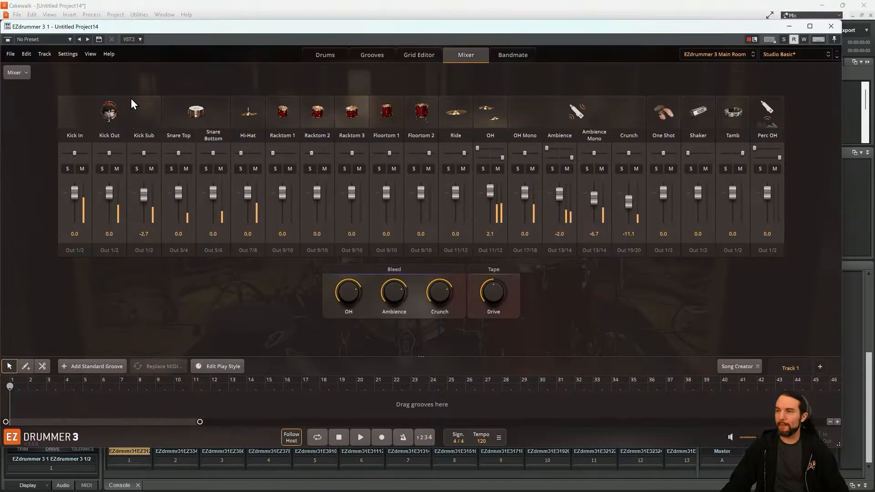
pyautogui.click(16, 73)
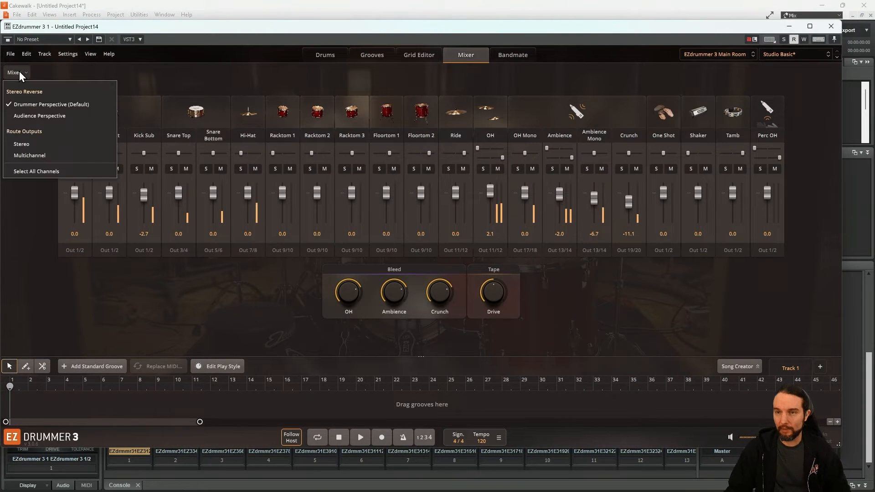
pyautogui.click(22, 144)
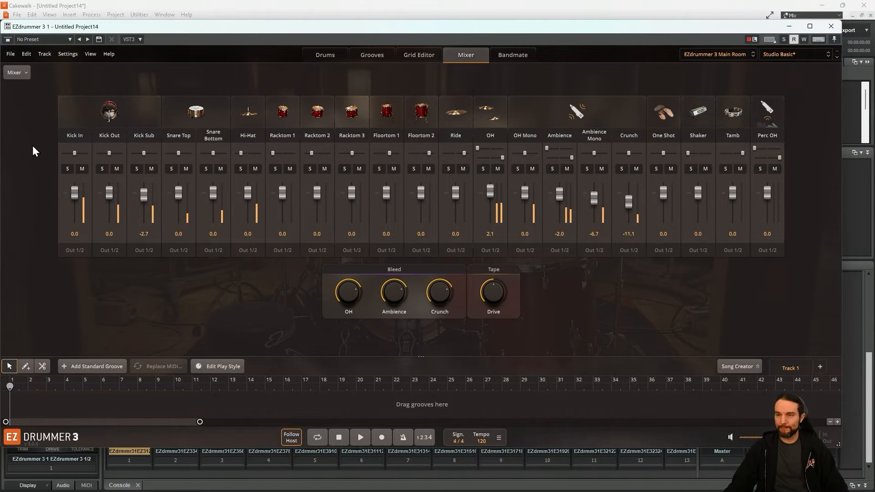
pyautogui.moveTo(77, 166)
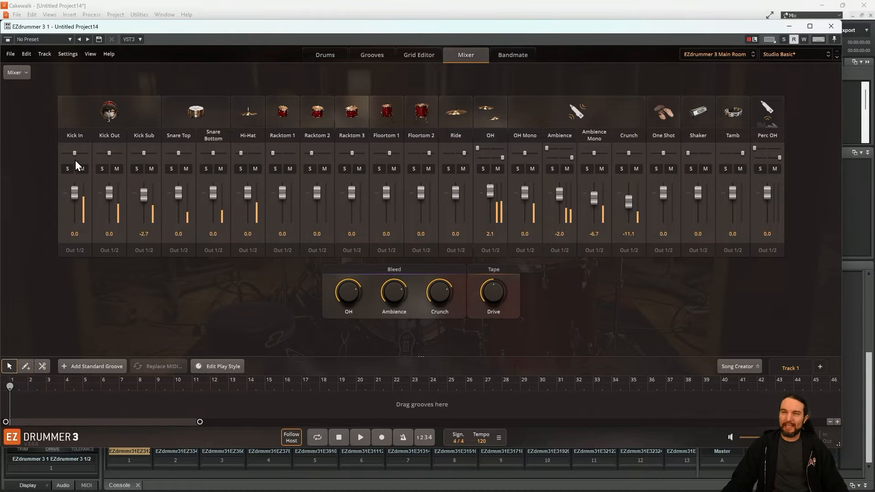
pyautogui.moveTo(152, 146)
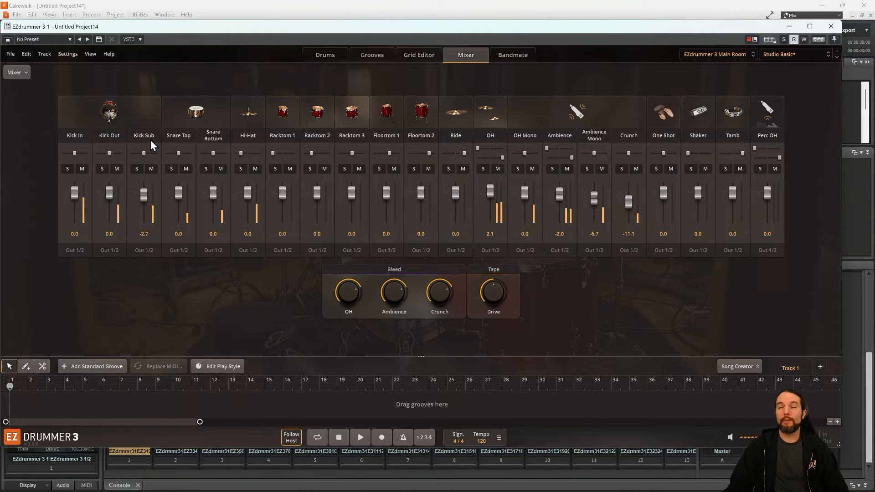
pyautogui.moveTo(144, 150)
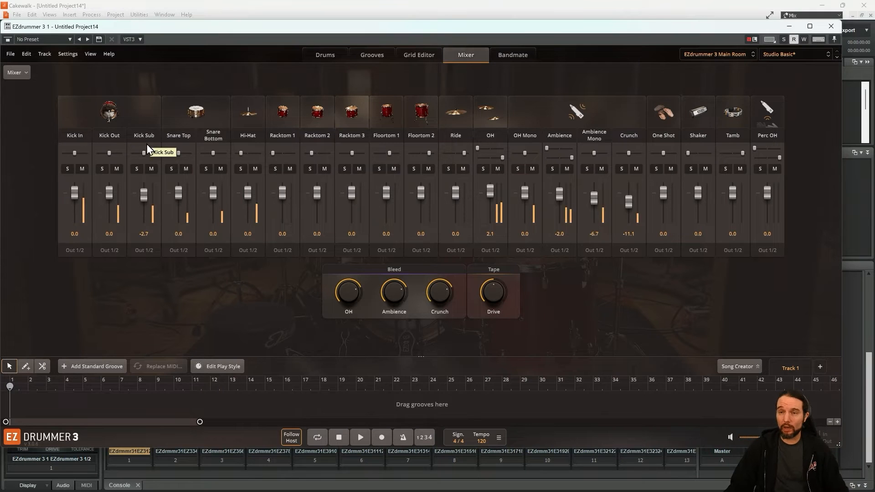
pyautogui.moveTo(139, 265)
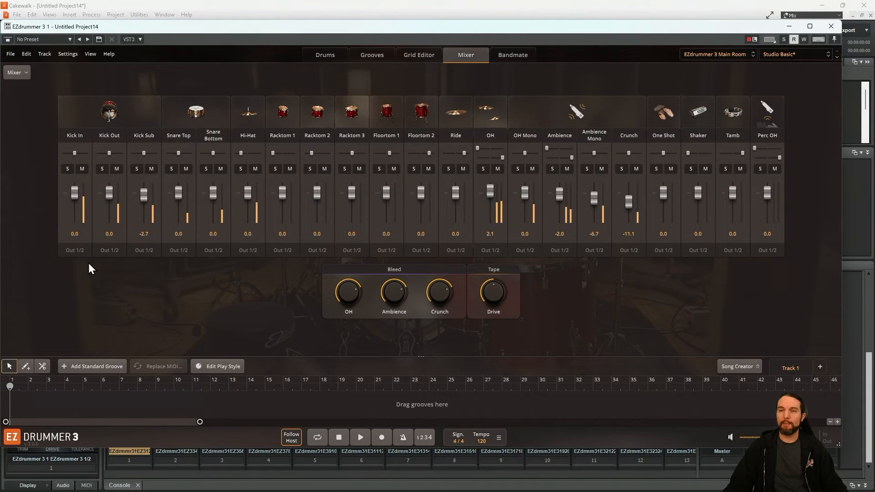
# Route Kick Out to Out 3/4 and Kick Sub to Out 5/6 in EZdrummer's mixer.
pyautogui.click(107, 250)
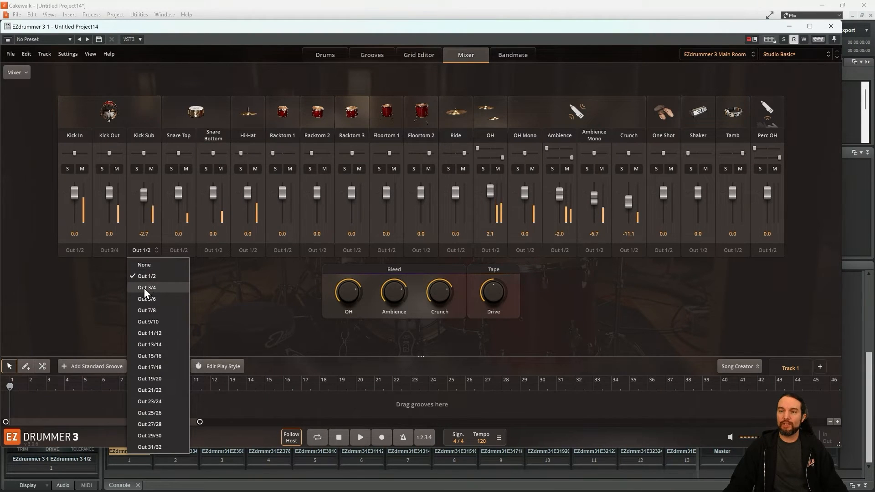
pyautogui.click(146, 298)
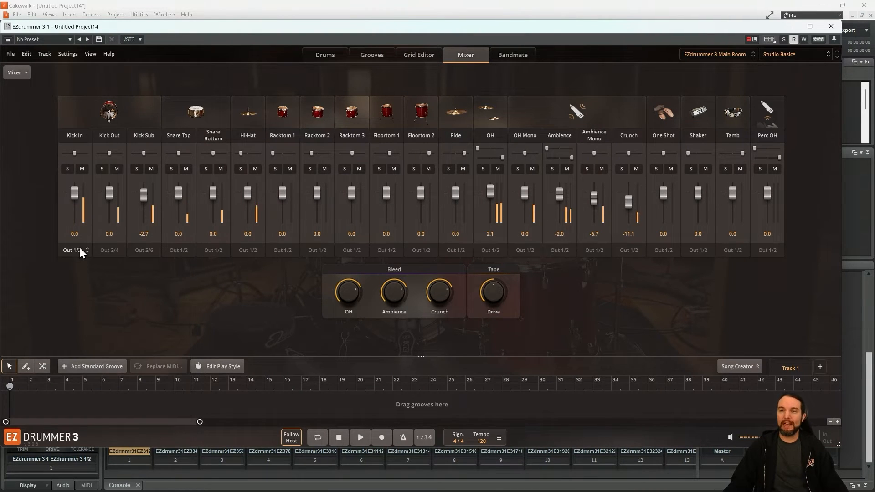
pyautogui.click(109, 250)
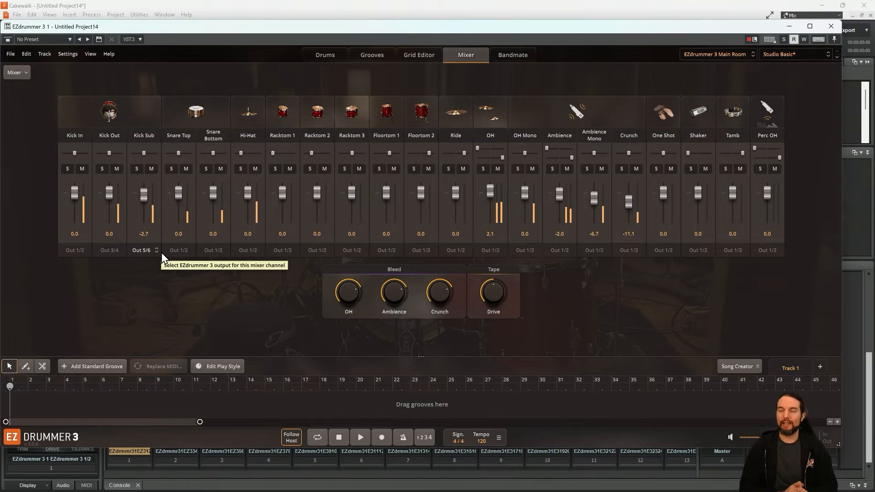
pyautogui.moveTo(783, 59)
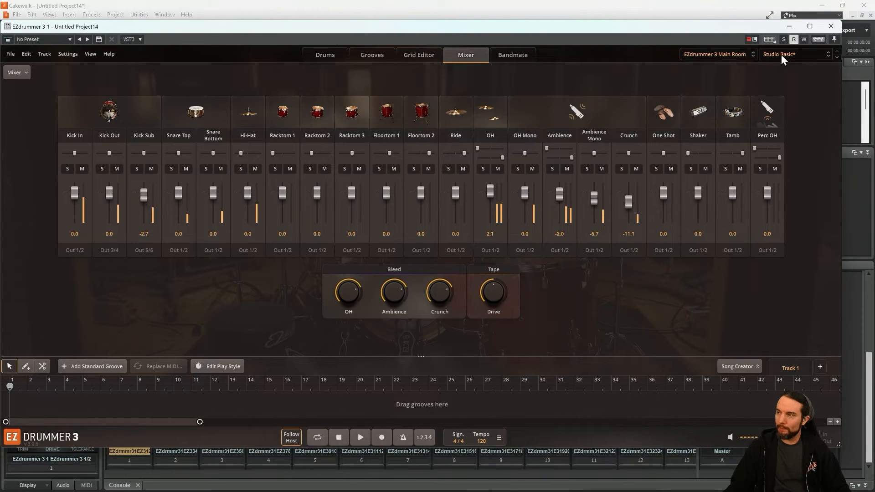
pyautogui.click(796, 54)
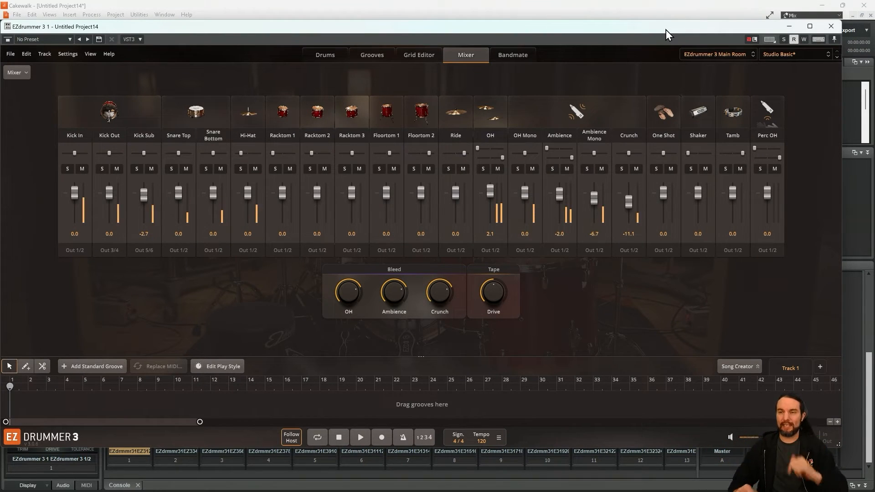
pyautogui.moveTo(293, 310)
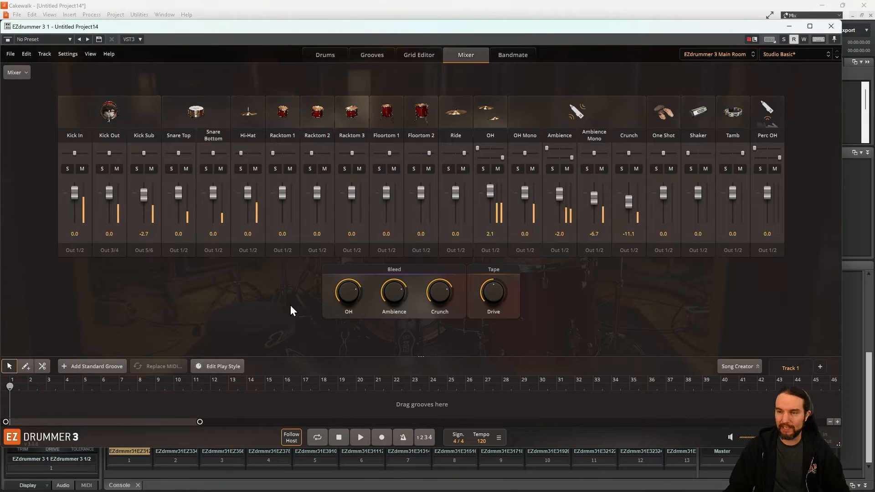
pyautogui.moveTo(181, 133)
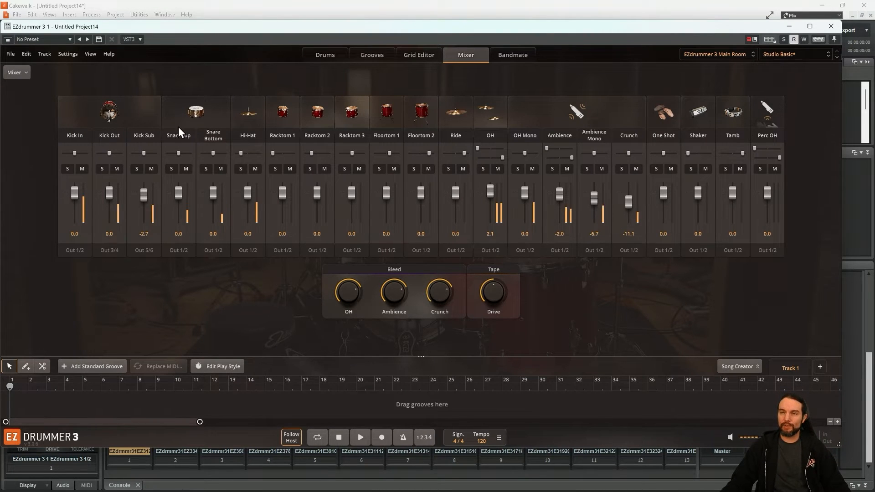
pyautogui.moveTo(201, 274)
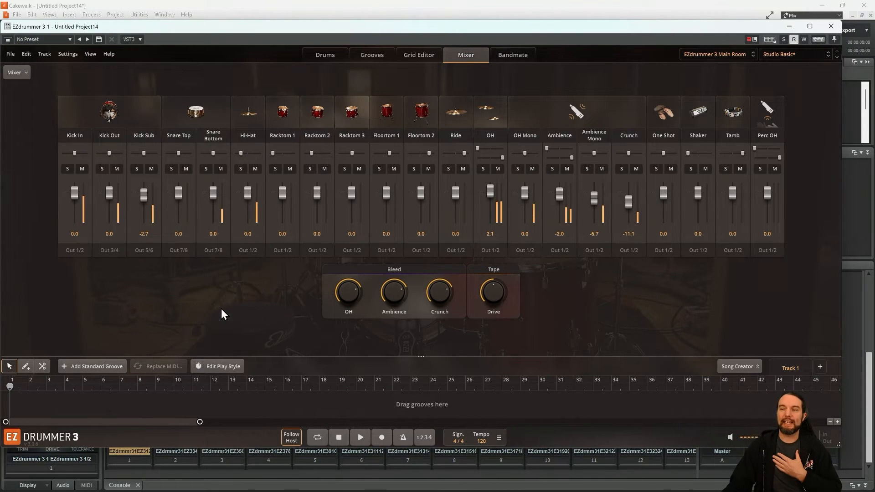
pyautogui.moveTo(185, 214)
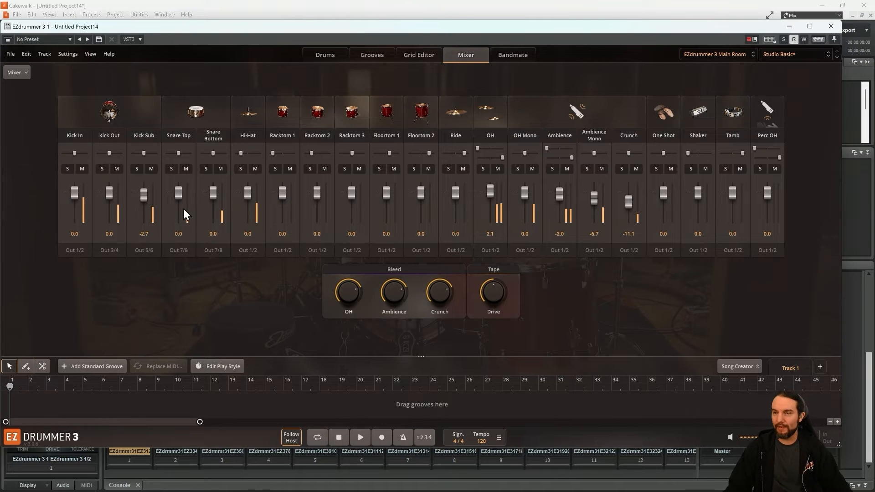
# Assign Hi-Hat to Out 9/10, Racktom 2 to Out 13/14, and Floortom 2 to Out 19/20.
pyautogui.click(247, 250)
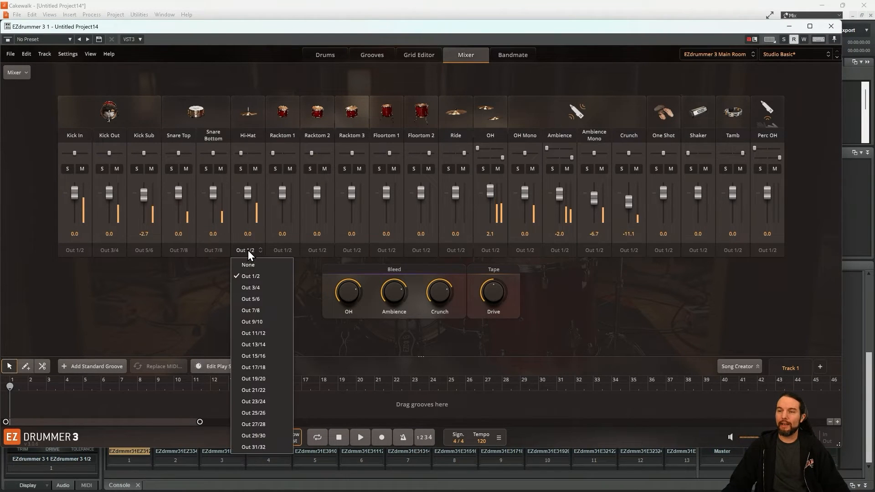
pyautogui.click(252, 322)
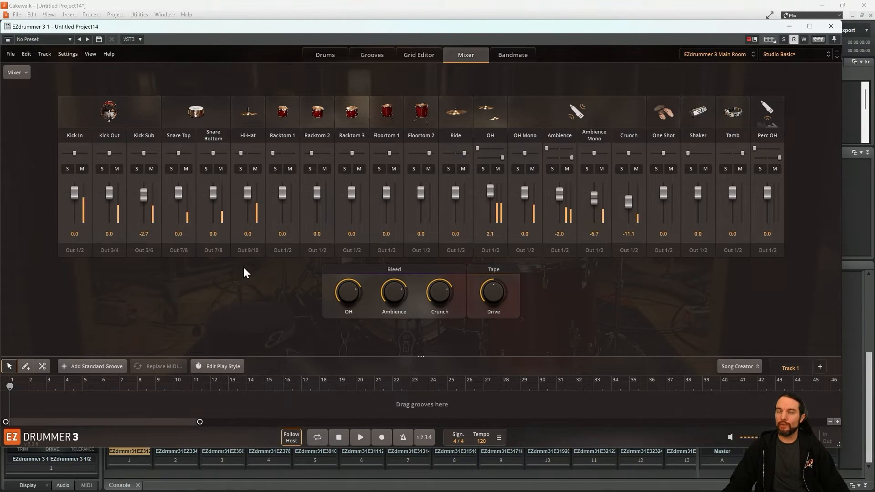
pyautogui.click(281, 250)
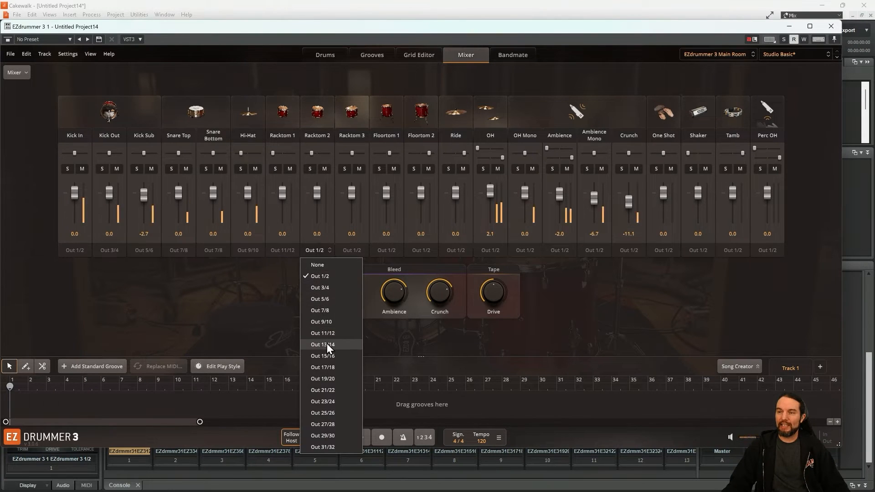
pyautogui.click(322, 345)
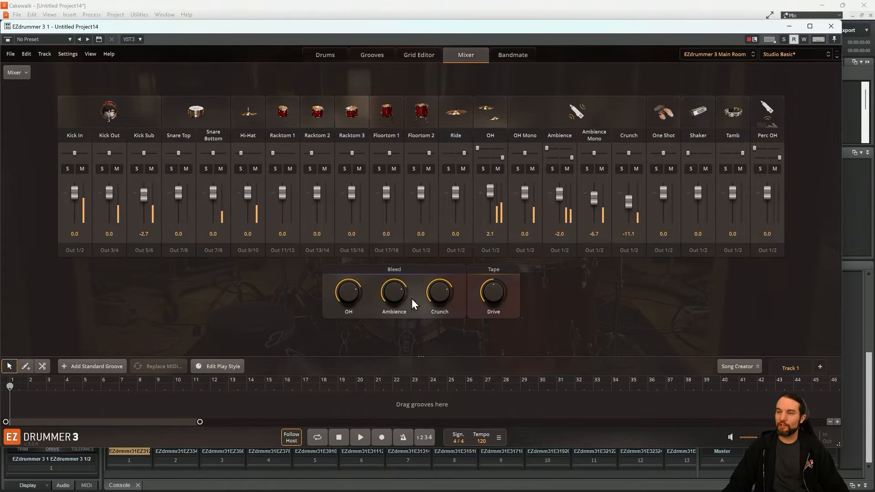
pyautogui.click(420, 250)
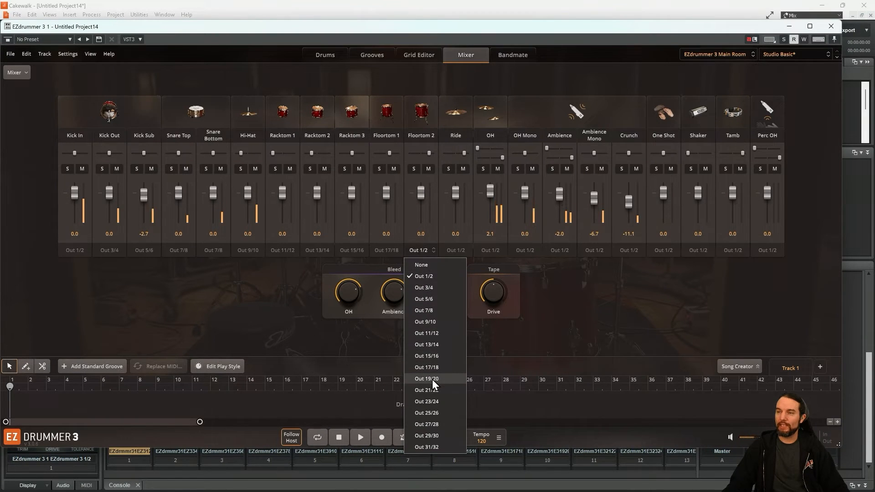
pyautogui.click(425, 379)
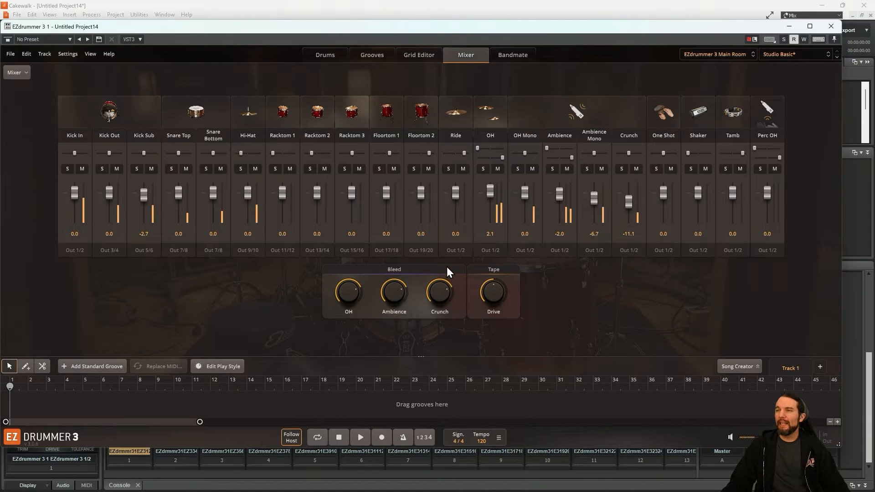
pyautogui.moveTo(509, 180)
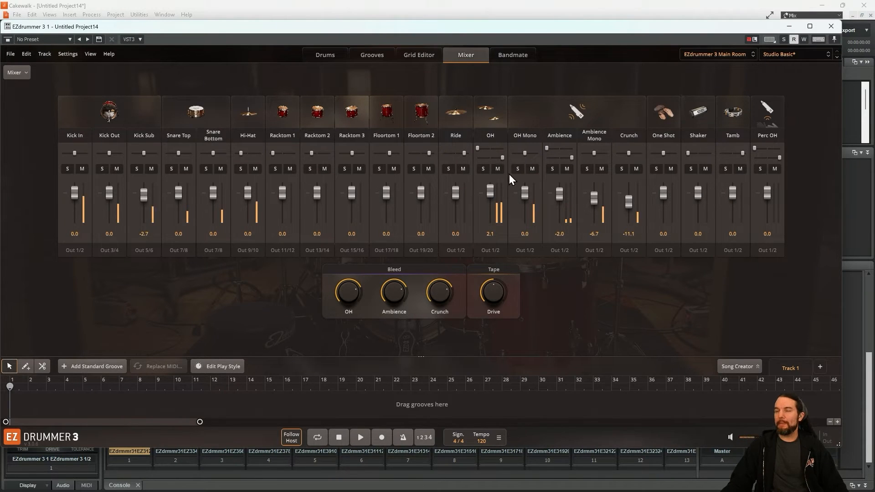
pyautogui.moveTo(524, 145)
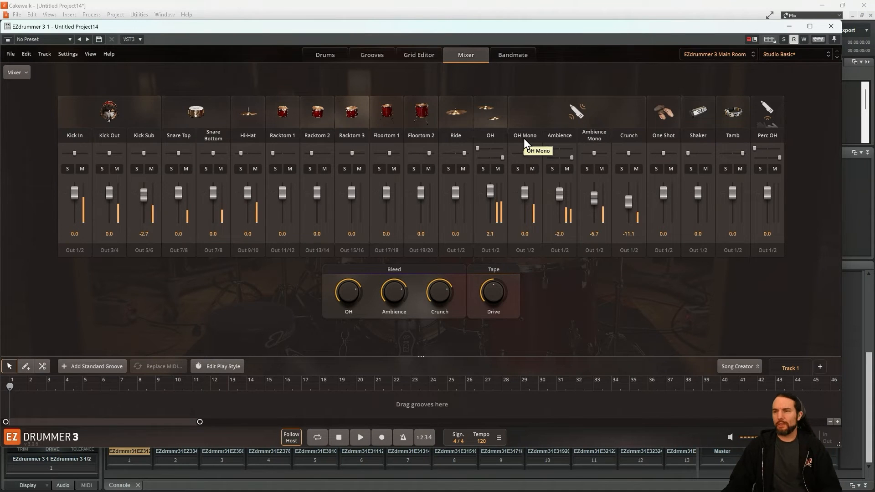
# Route Ride and OH Mono to Out 21/22, and Ambience and Crunch to Out 23/24.
pyautogui.click(453, 250)
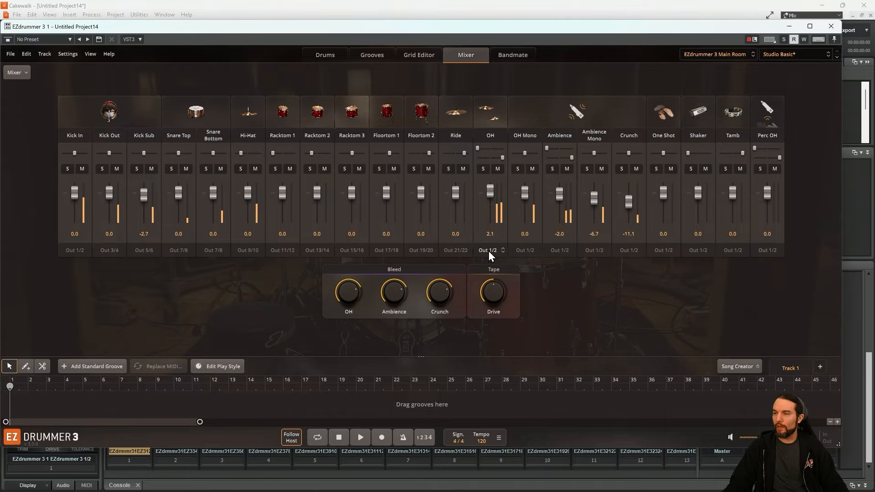
pyautogui.click(524, 251)
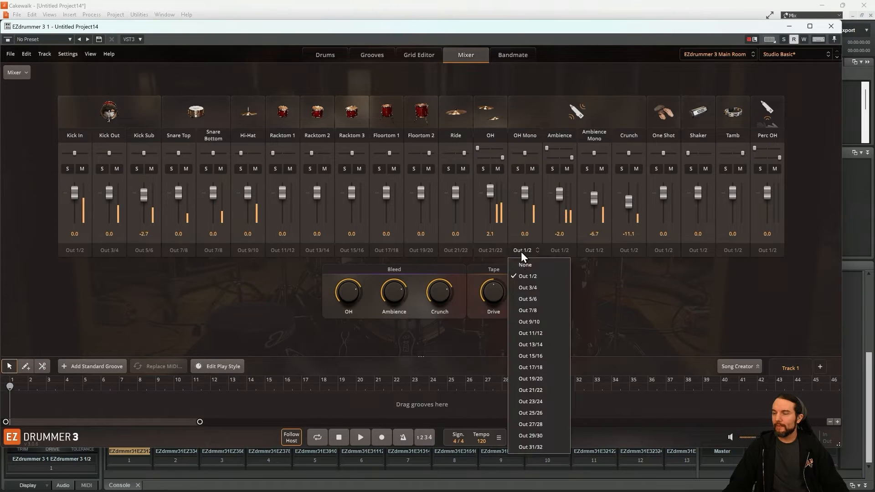
pyautogui.click(529, 389)
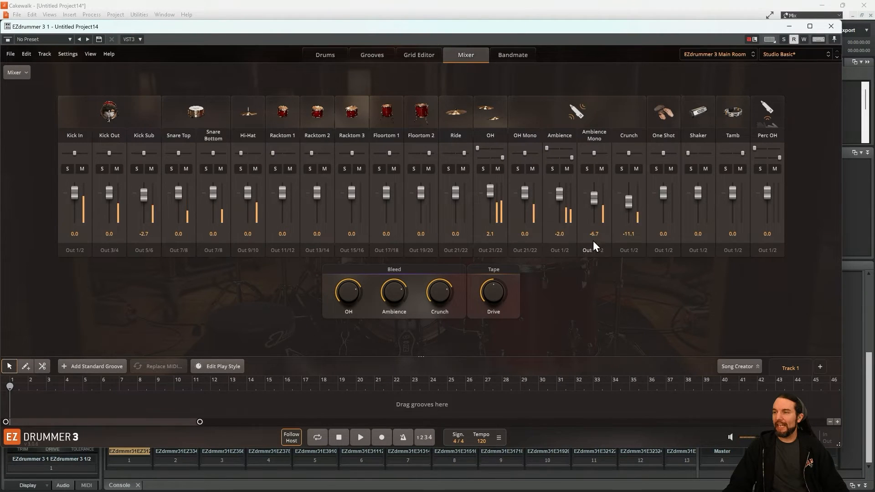
pyautogui.click(559, 250)
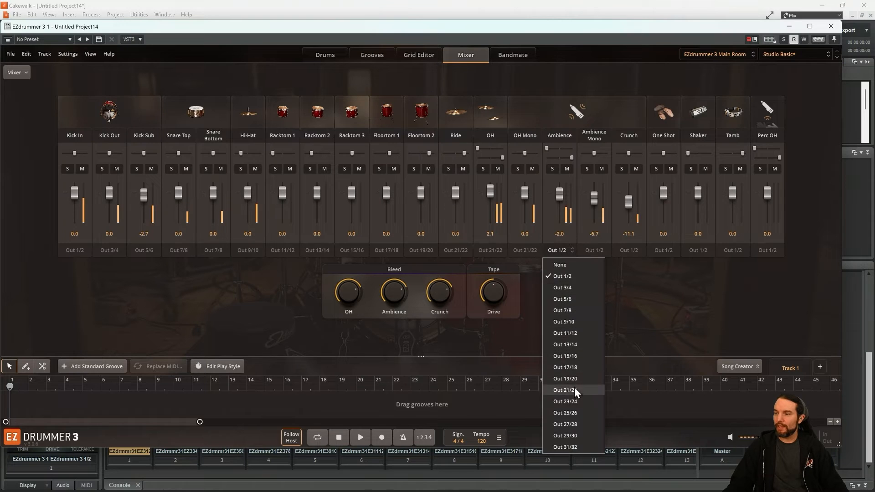
pyautogui.click(565, 401)
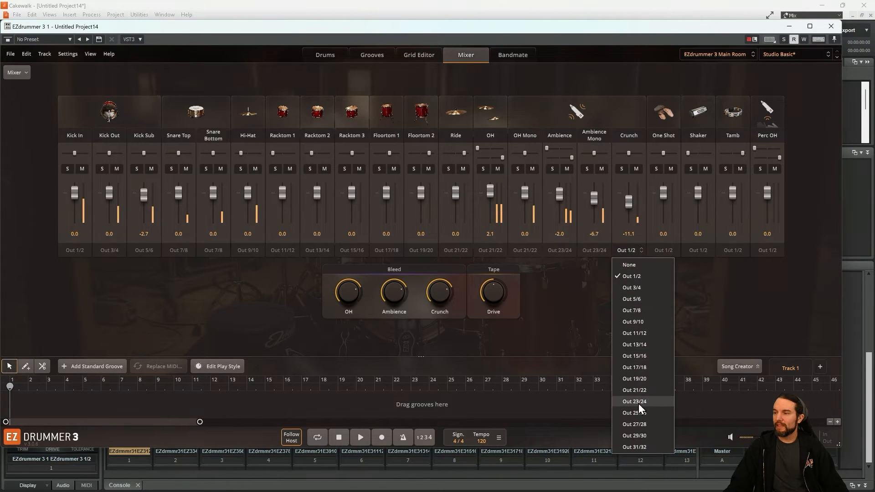
pyautogui.click(634, 402)
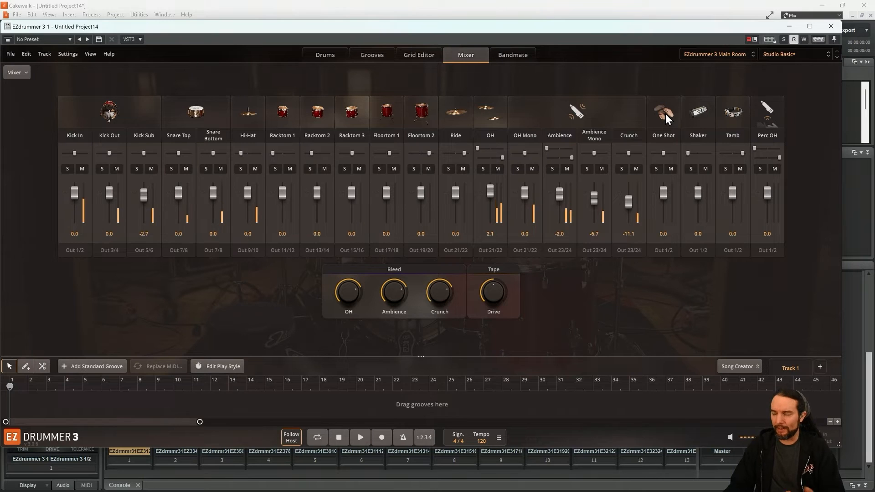
pyautogui.moveTo(731, 250)
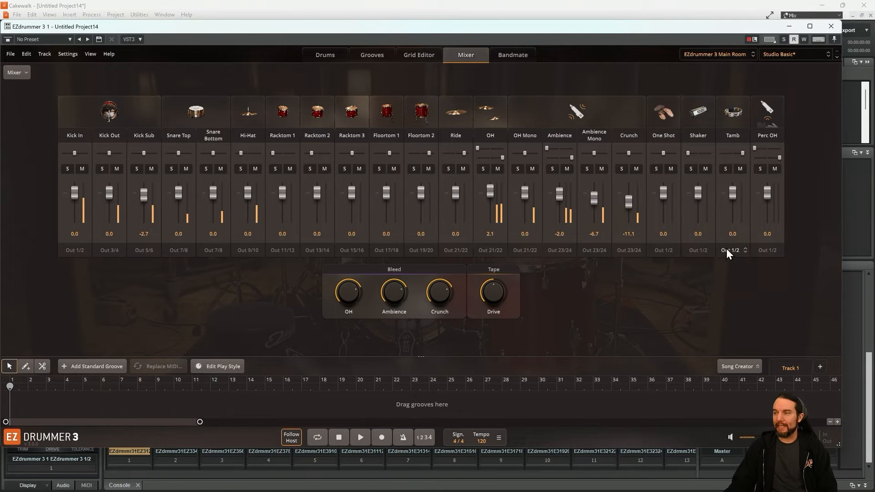
pyautogui.moveTo(460, 346)
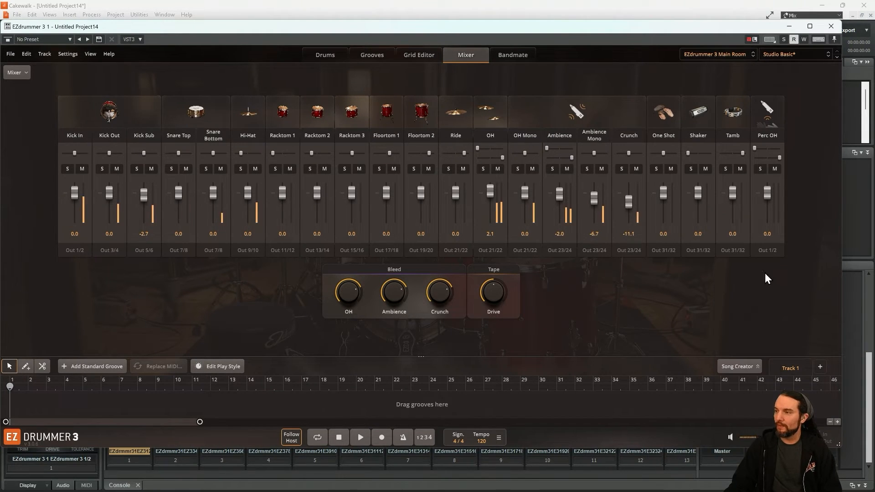
pyautogui.moveTo(757, 428)
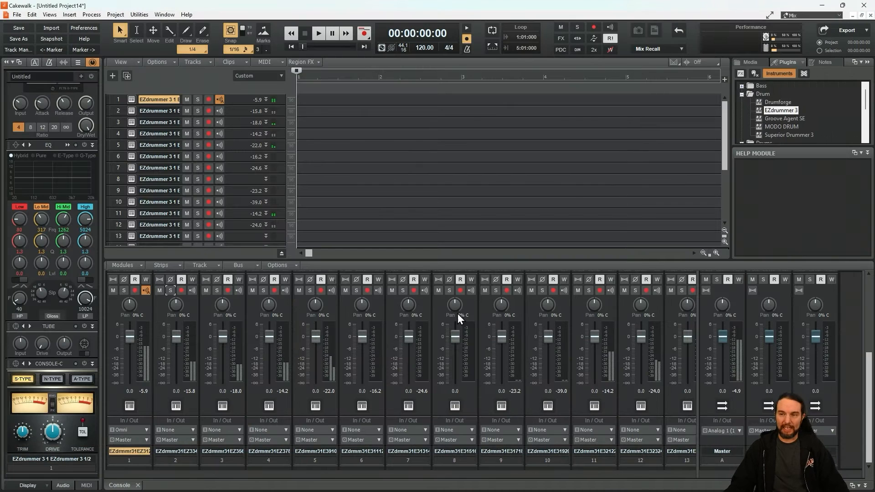
pyautogui.click(124, 290)
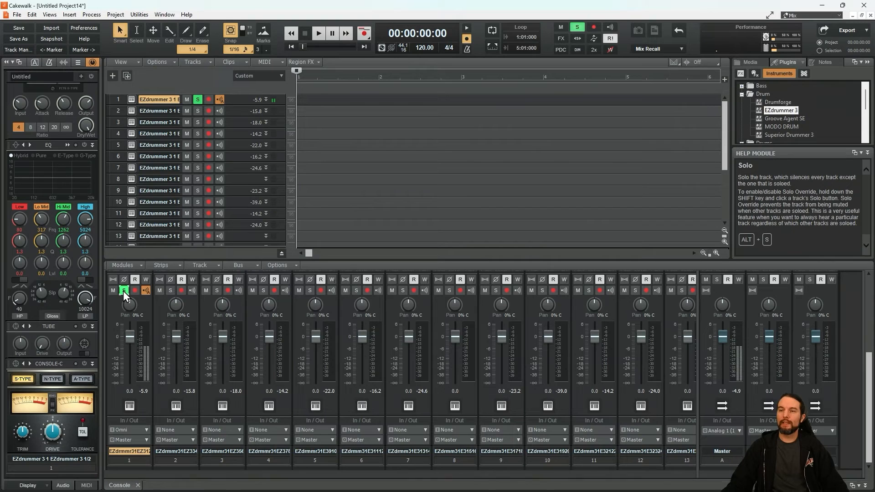
pyautogui.click(124, 290)
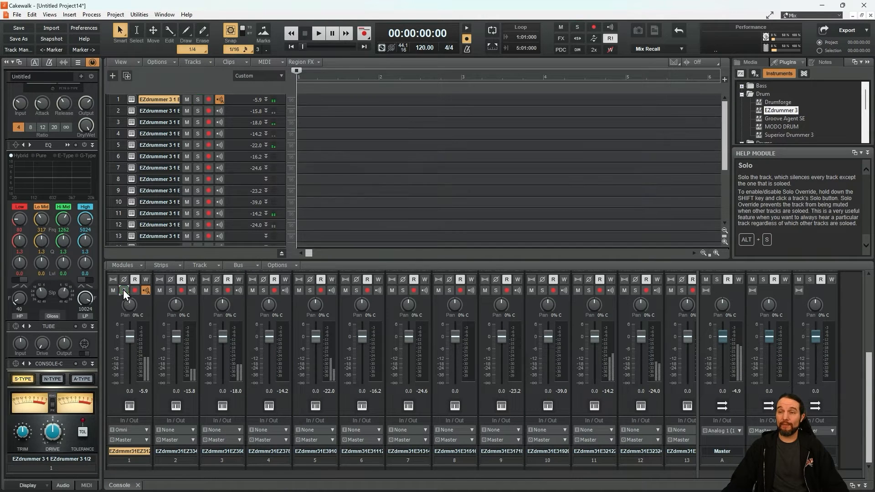
pyautogui.click(171, 290)
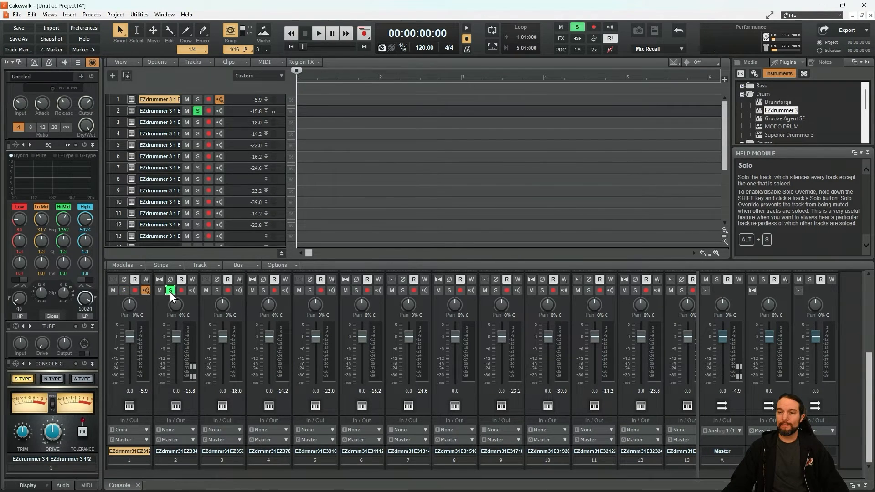
pyautogui.click(170, 291)
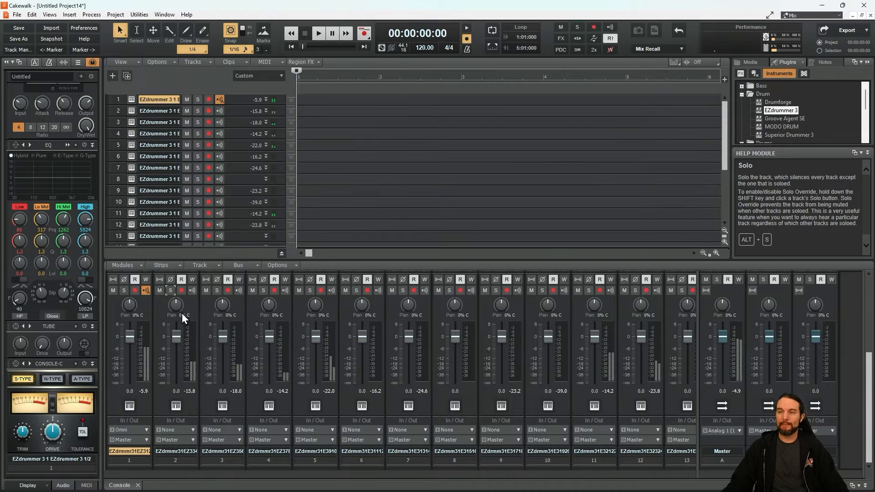
pyautogui.click(217, 290)
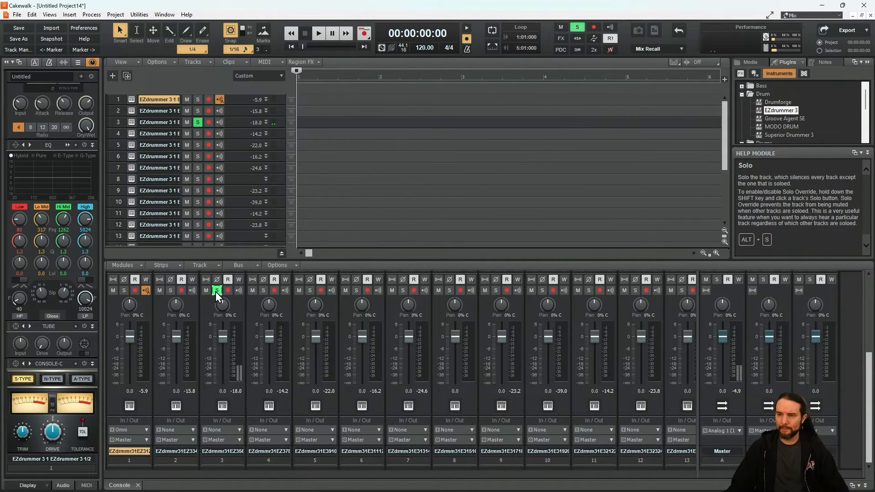
pyautogui.click(263, 290)
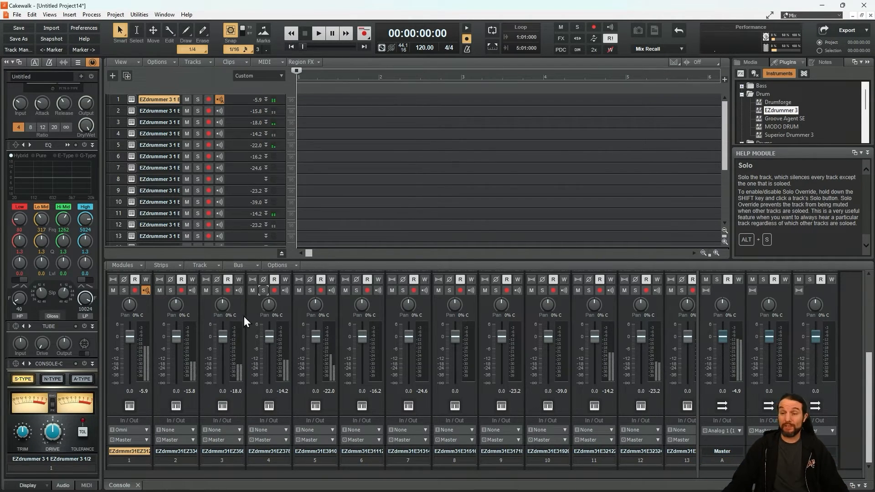
pyautogui.moveTo(416, 406)
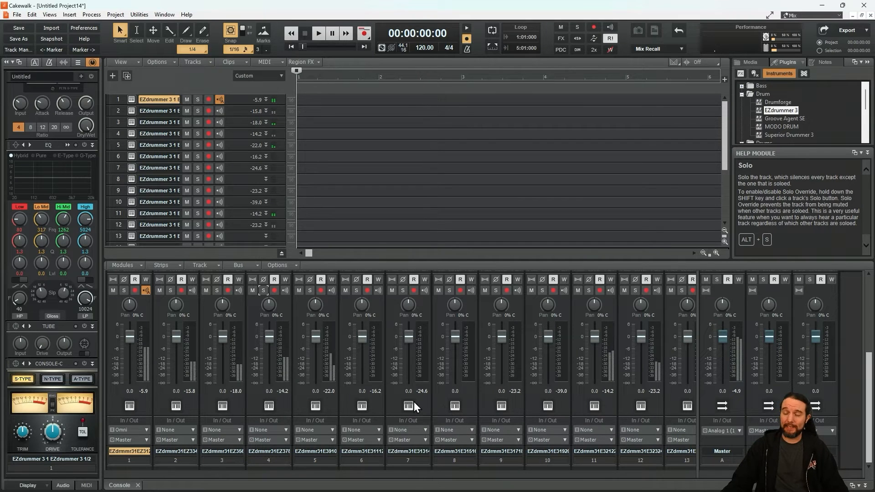
pyautogui.moveTo(354, 387)
pyautogui.write('Kick')
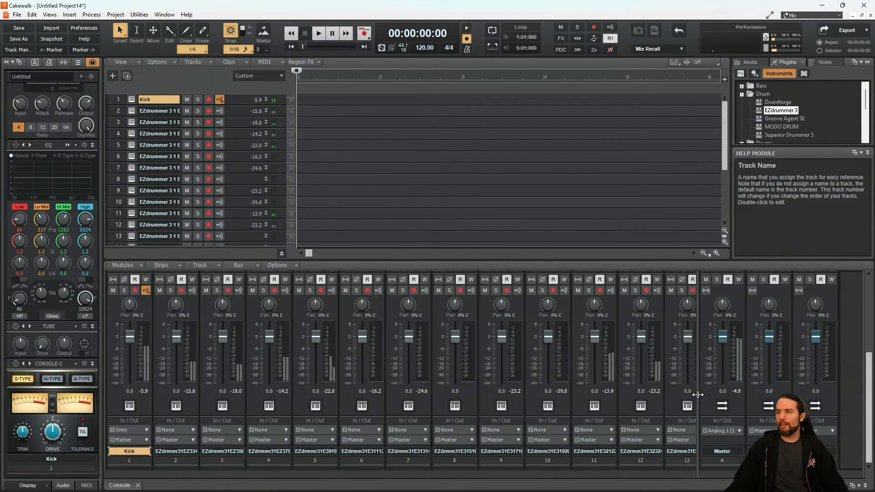
# Scroll the console right and back to the first channels, with Kick leading.
pyautogui.hscroll(3)
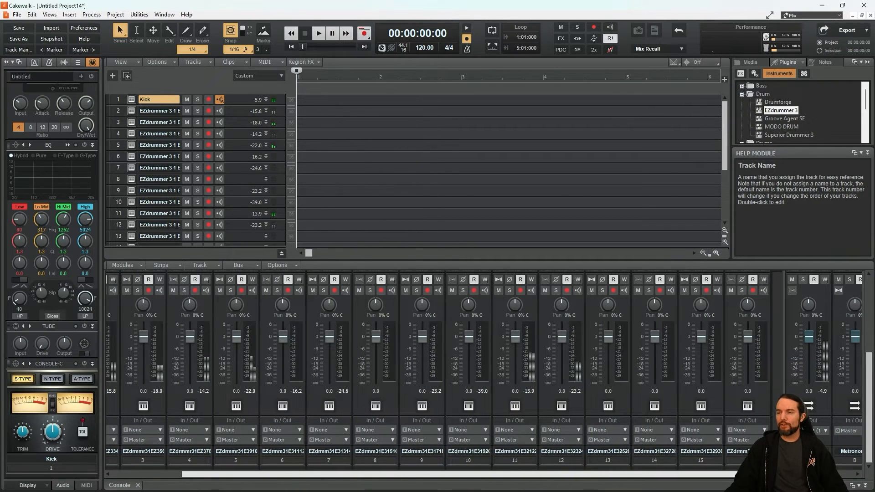
pyautogui.hscroll(-3)
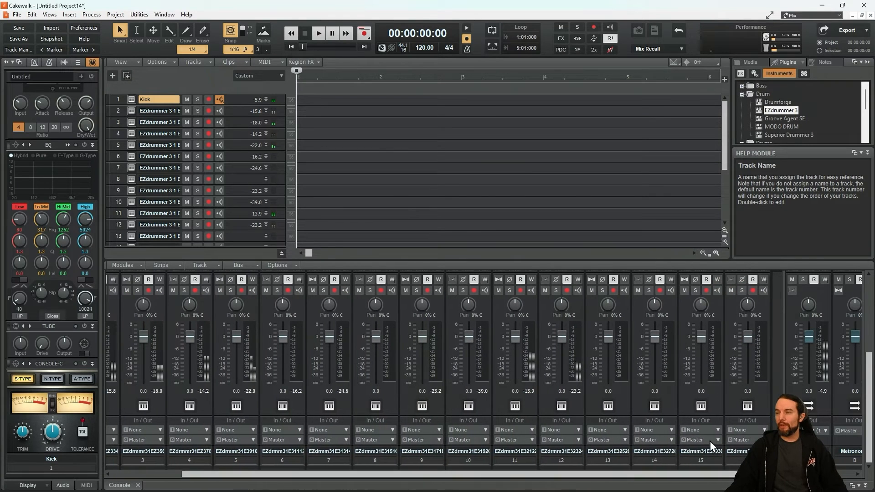
pyautogui.moveTo(415, 288)
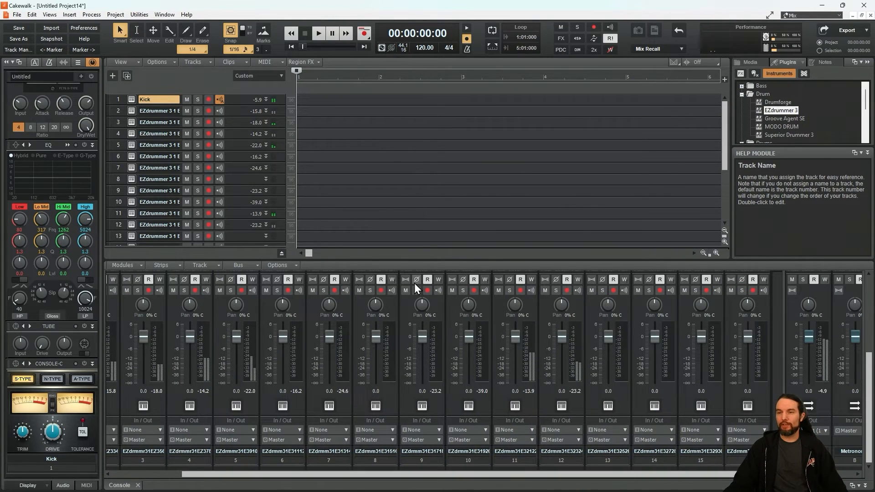
pyautogui.hscroll(-3)
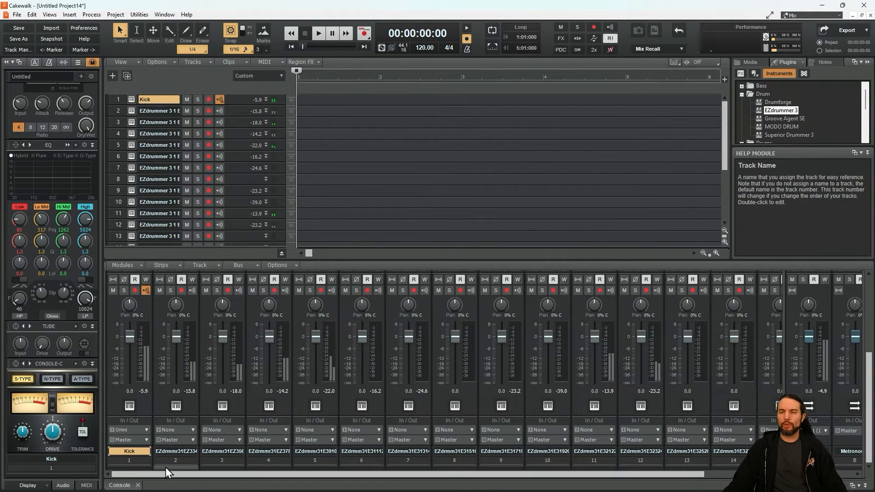
pyautogui.moveTo(263, 460)
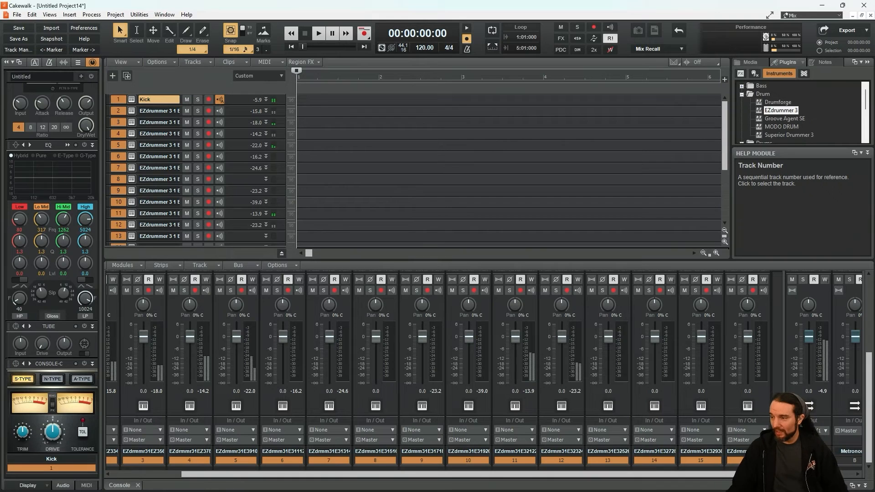
pyautogui.moveTo(743, 444)
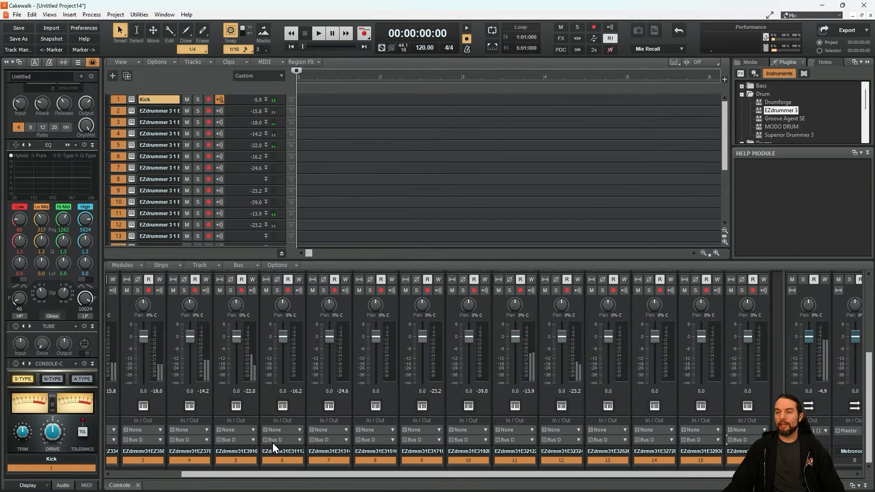
# Scroll the console right to the Bus D strip and unsolo Bus D.
pyautogui.hscroll(3)
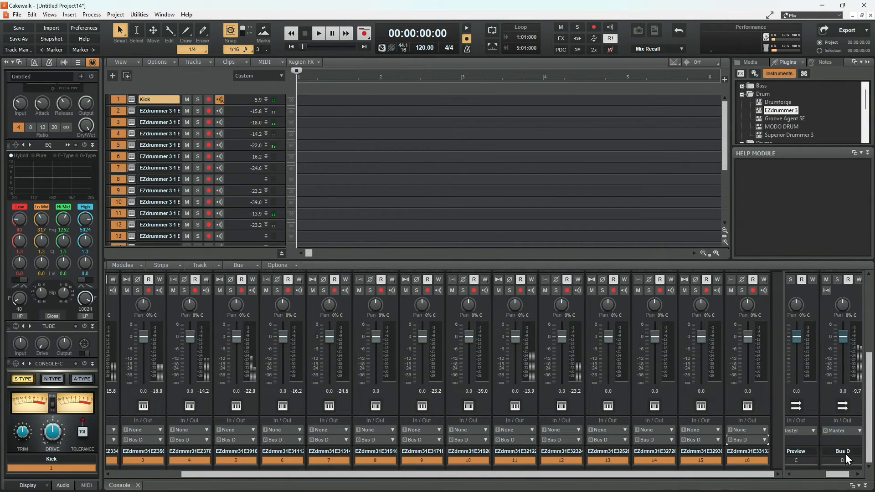
pyautogui.moveTo(846, 346)
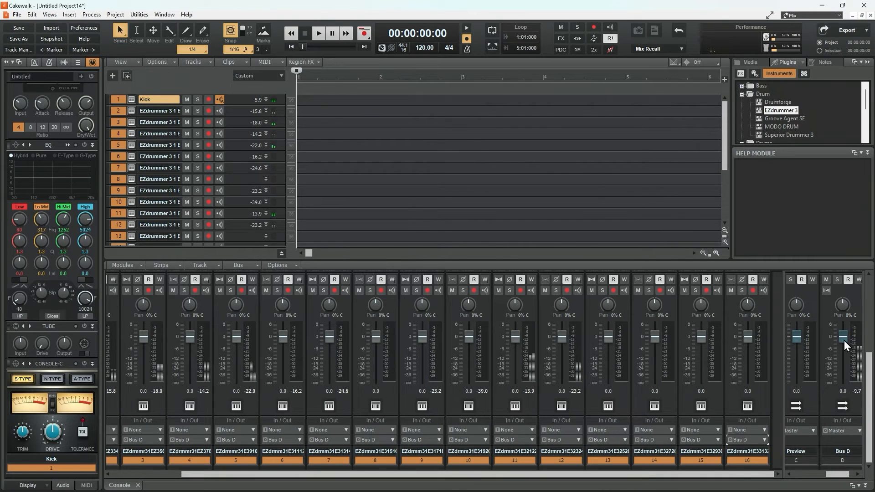
pyautogui.moveTo(257, 316)
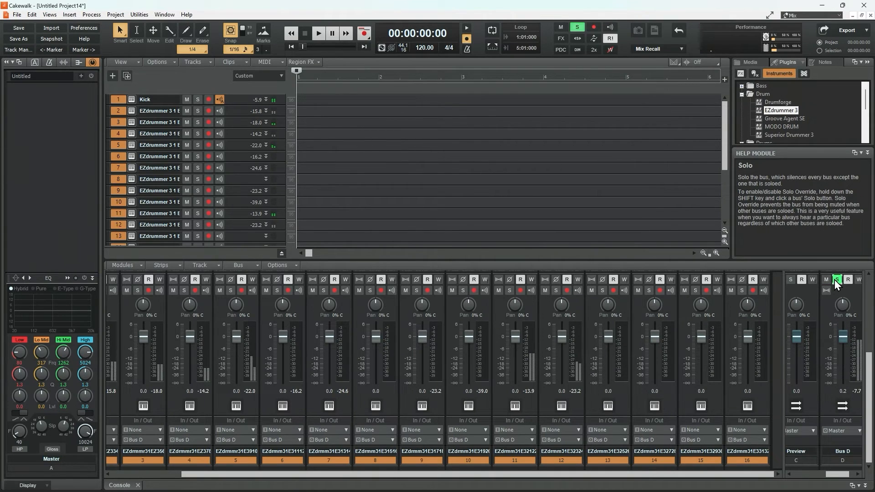
pyautogui.click(836, 279)
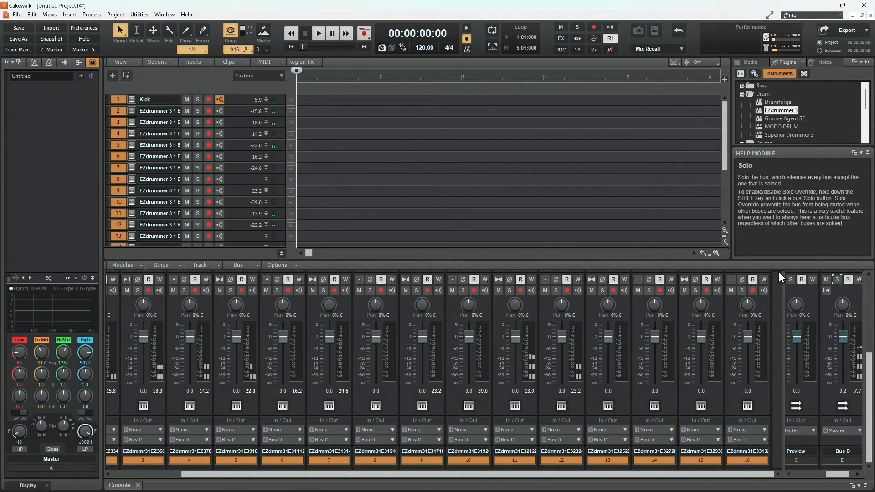
pyautogui.moveTo(717, 276)
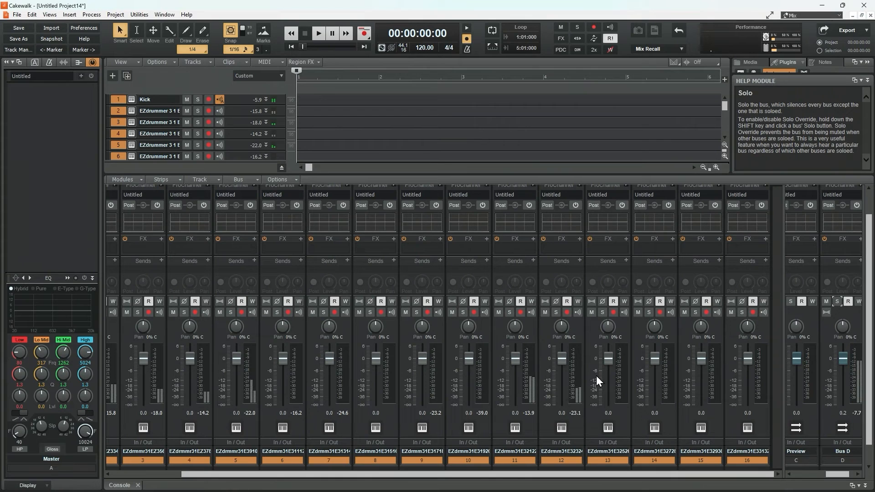
pyautogui.moveTo(847, 265)
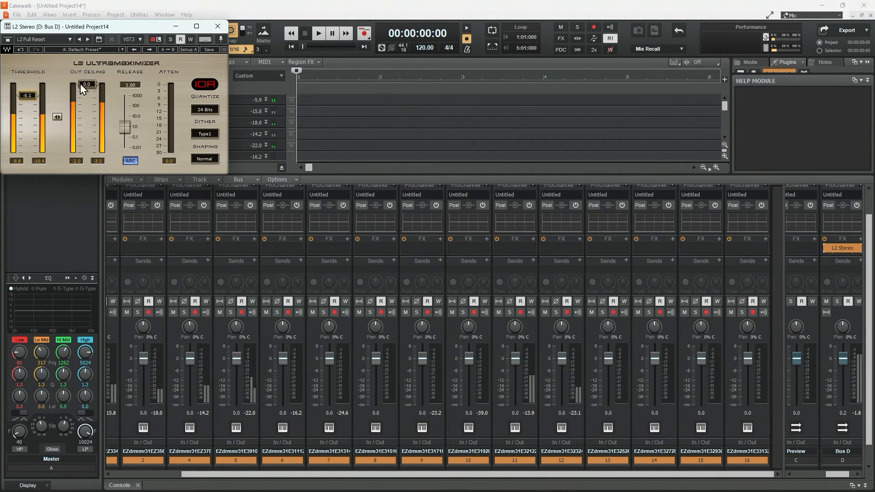
# Lower the L2 Stereo limiter's output ceiling on Bus D and close the plug-in.
pyautogui.moveTo(86, 84); pyautogui.dragTo(87, 88)
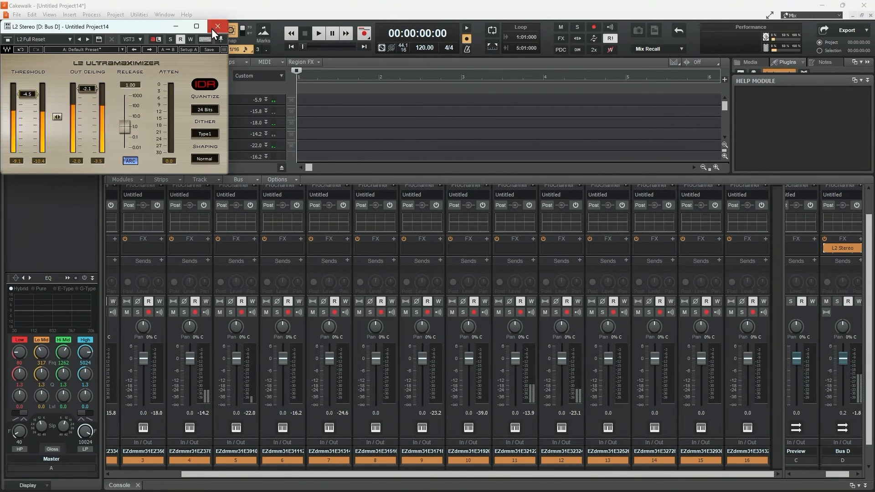
pyautogui.click(217, 26)
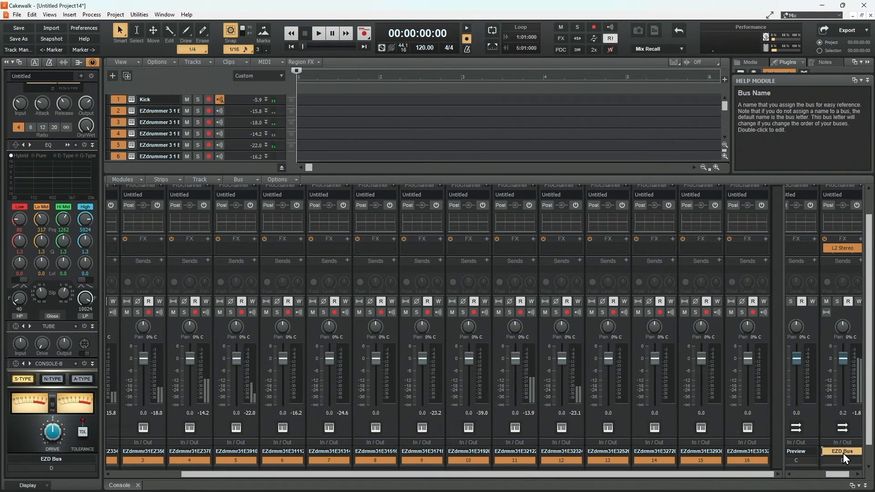
pyautogui.moveTo(849, 461)
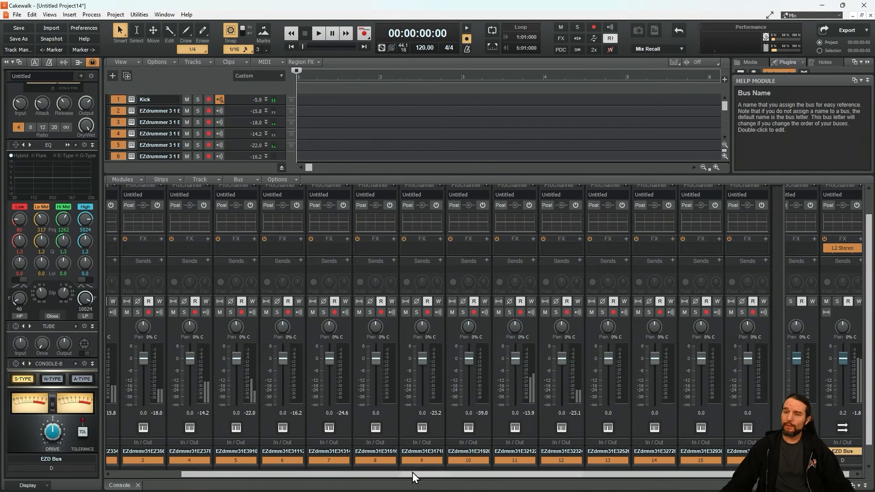
pyautogui.moveTo(584, 479)
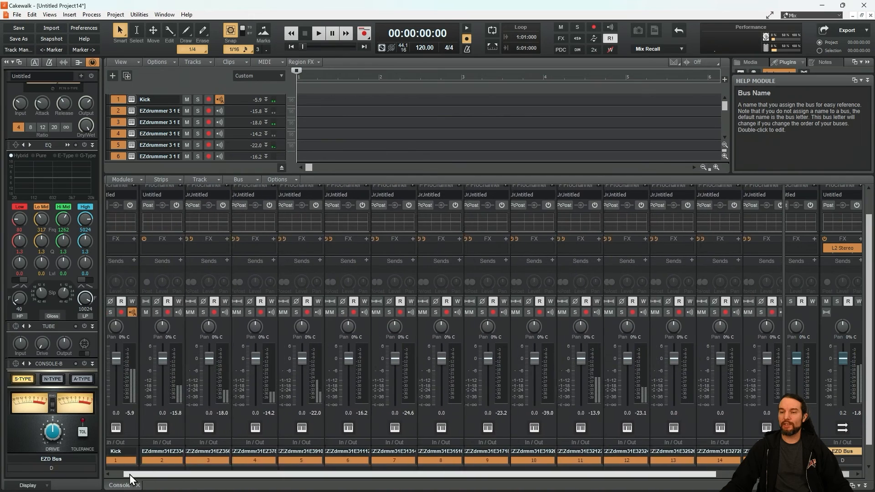
# Scroll the console back to Kick and the first EZdrummer 3 strips beside EZD Bus.
pyautogui.hscroll(-3)
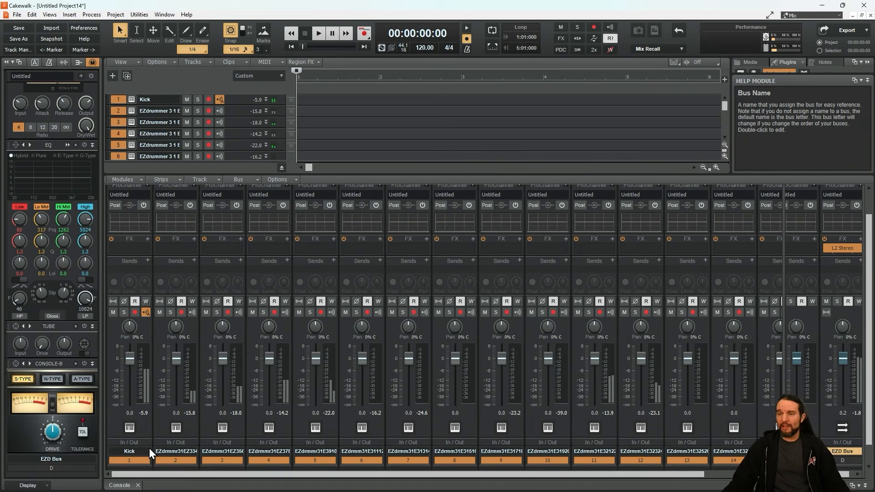
pyautogui.moveTo(667, 465)
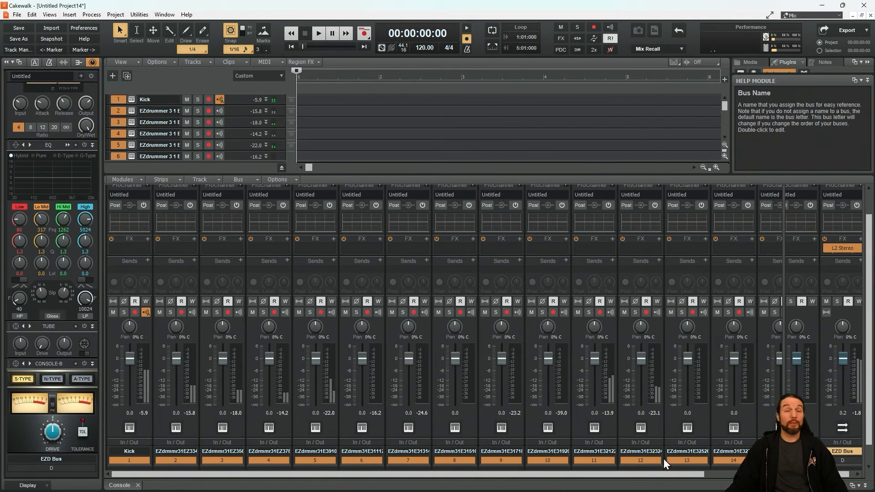
pyautogui.moveTo(642, 441)
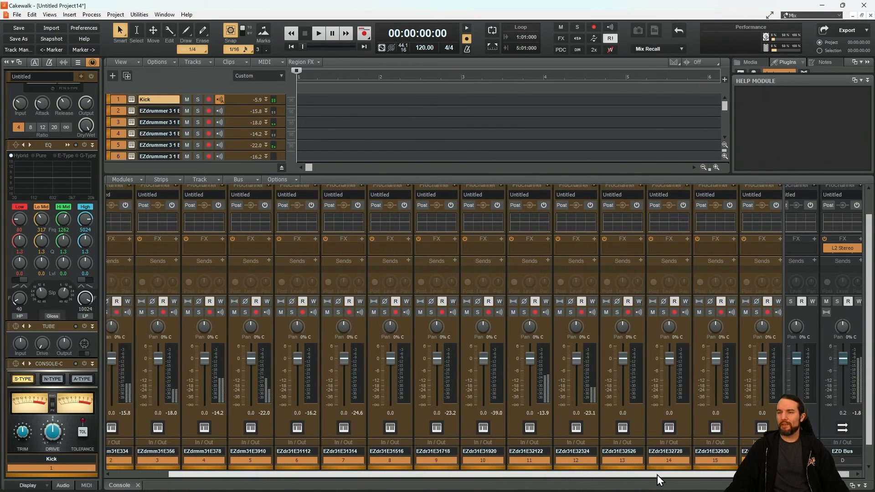
# Scroll the console left back toward the first drum channels.
pyautogui.hscroll(-3)
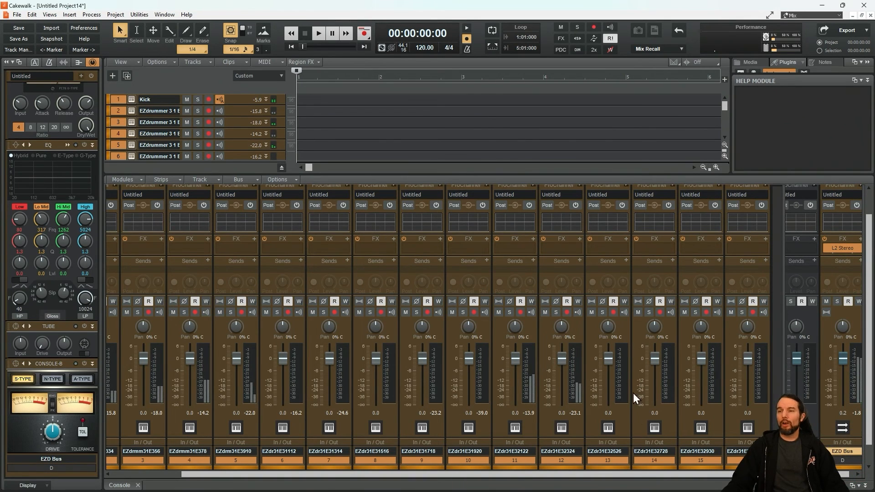
pyautogui.moveTo(840, 346)
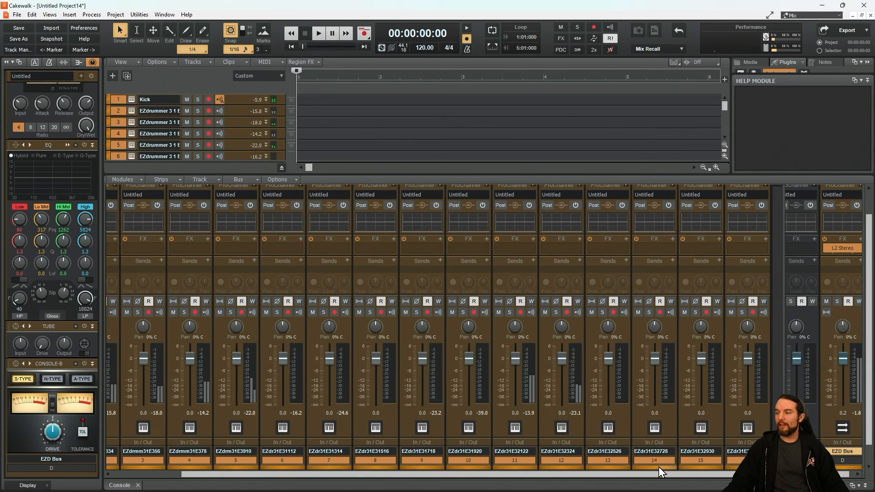
pyautogui.hscroll(-3)
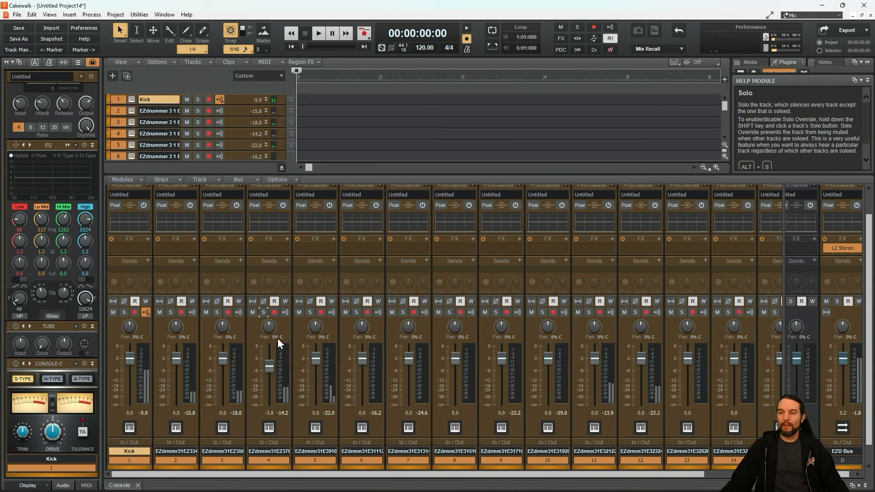
pyautogui.moveTo(288, 245)
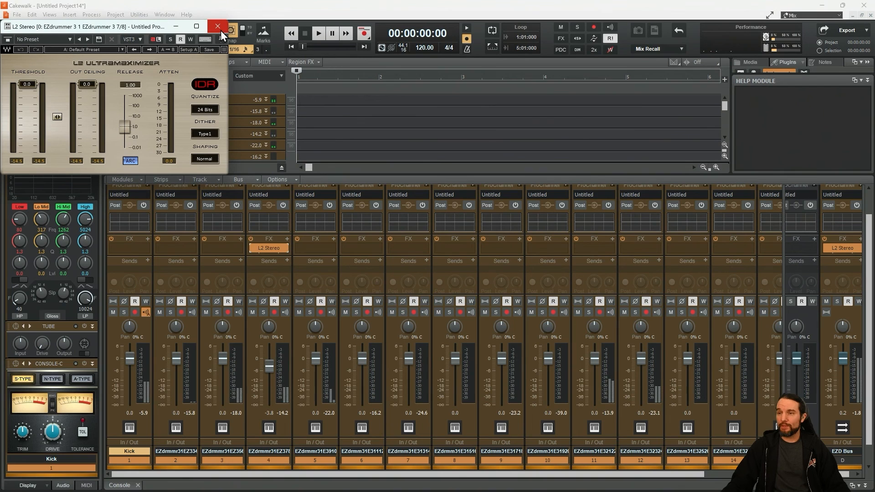
# Swap track 4's L2 Stereo for Pro-Q 3 with a -4.44 dB cut at 506 Hz.
pyautogui.rightClick(269, 247)
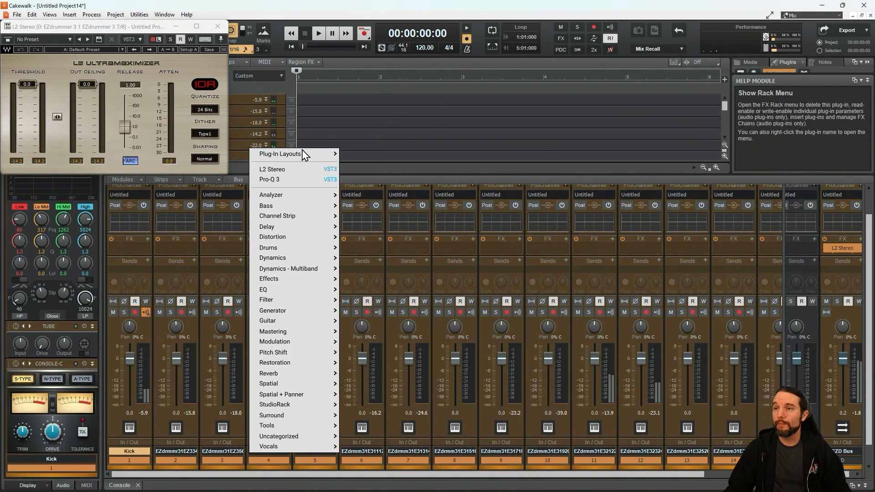
pyautogui.click(269, 179)
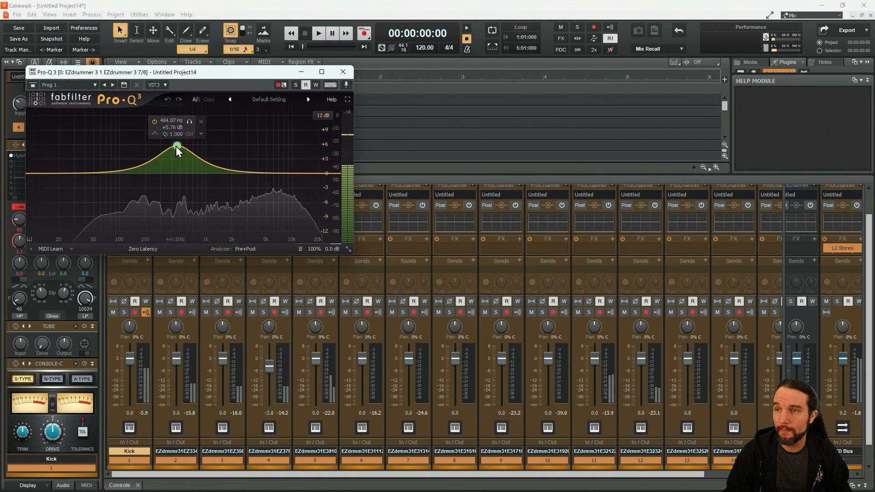
pyautogui.moveTo(177, 147); pyautogui.dragTo(157, 115)
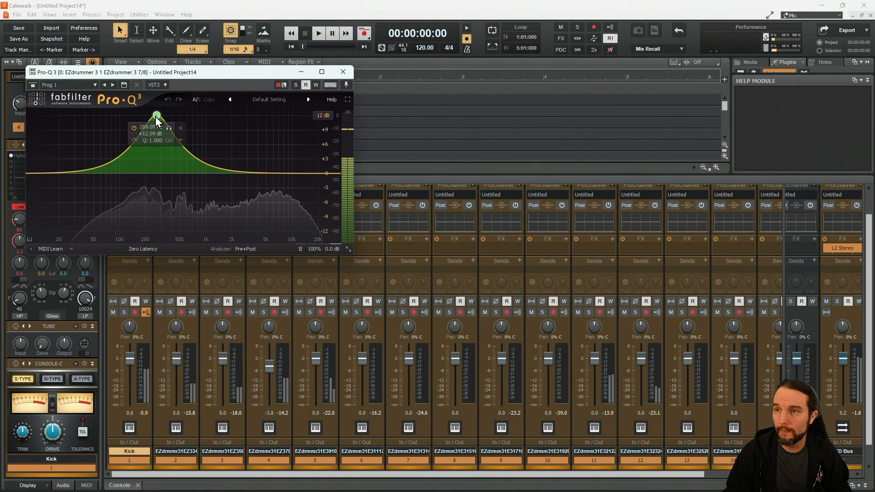
pyautogui.moveTo(157, 116); pyautogui.dragTo(177, 118)
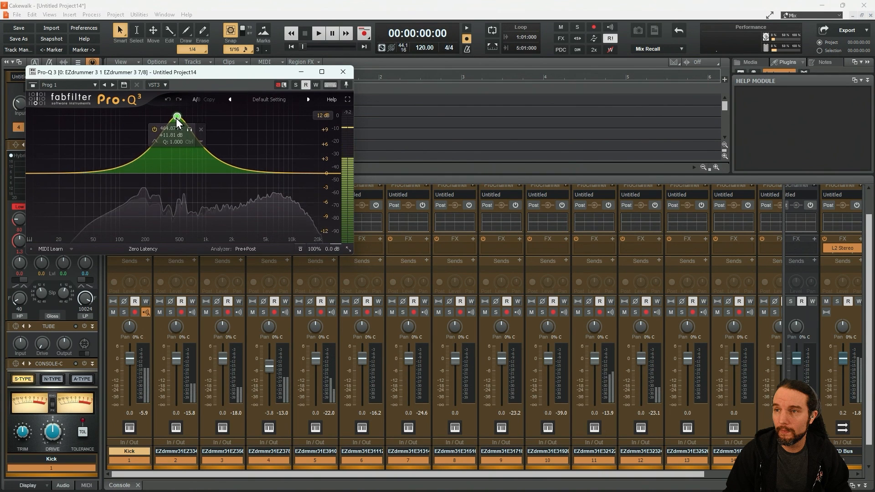
pyautogui.moveTo(177, 117); pyautogui.dragTo(181, 182)
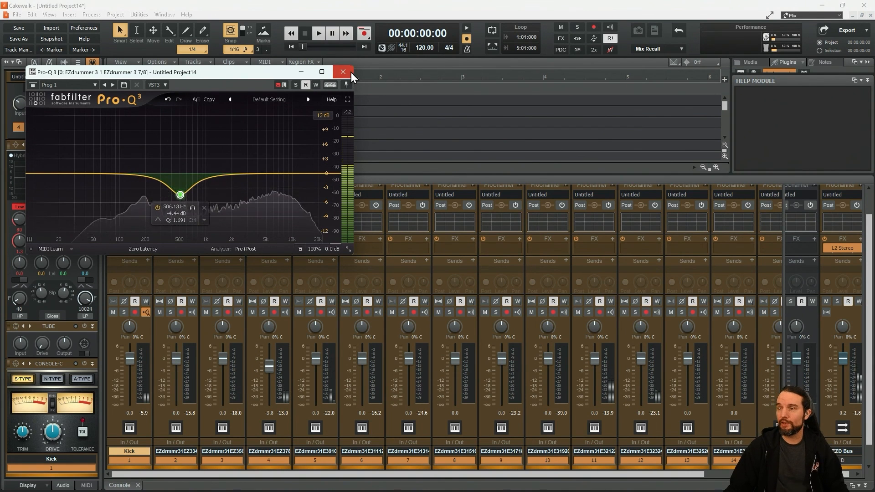
pyautogui.click(343, 72)
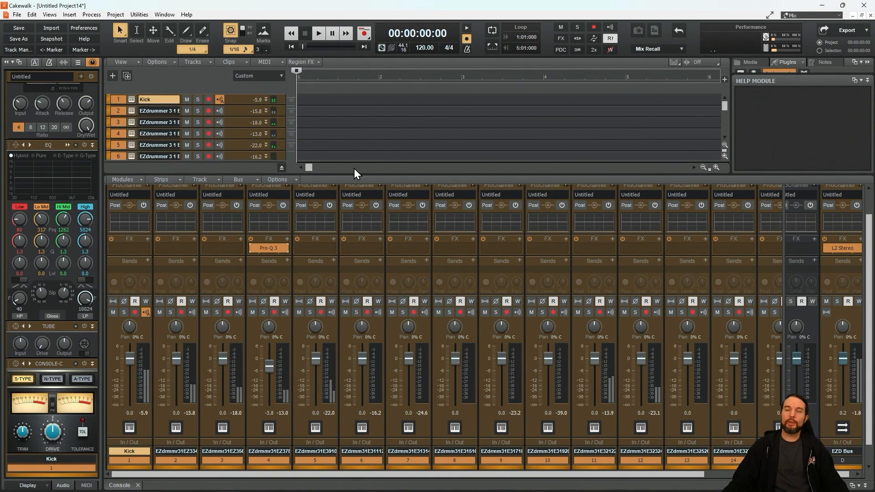